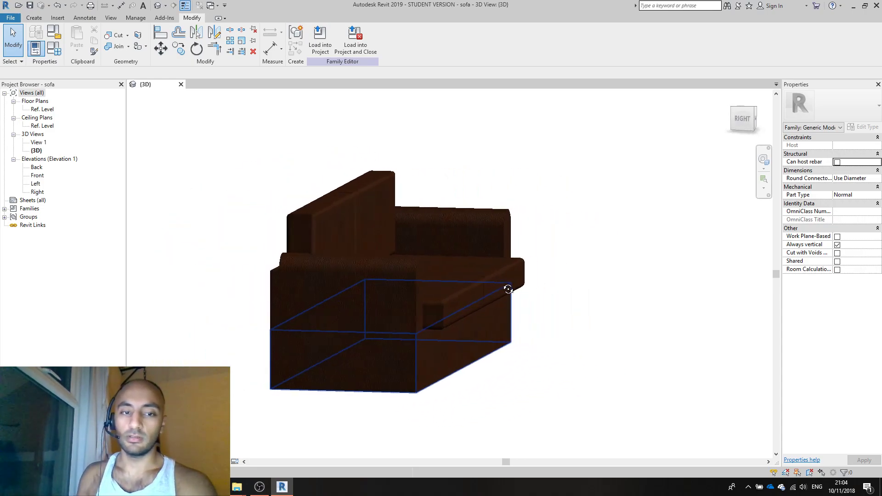
Orbit the finished sofa to inspect both sides, then close the family to trigger the save prompt.
left_click_drag(506, 287, 297, 336)
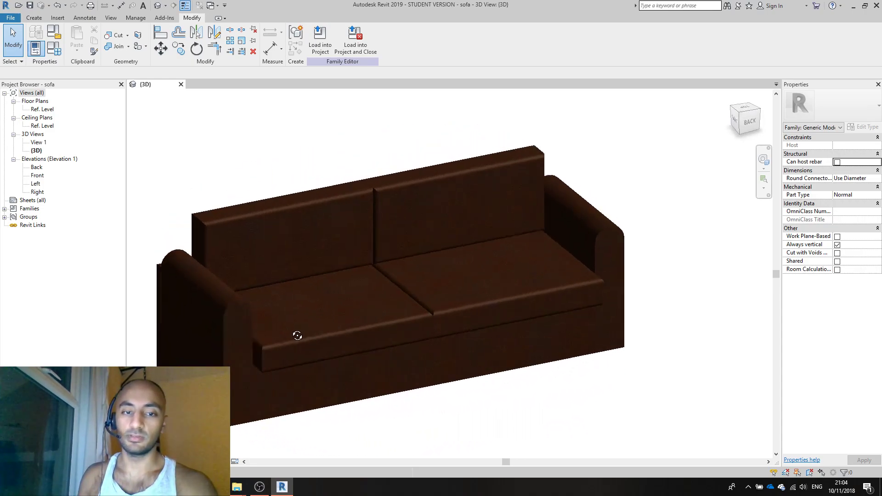
left_click_drag(297, 335, 538, 261)
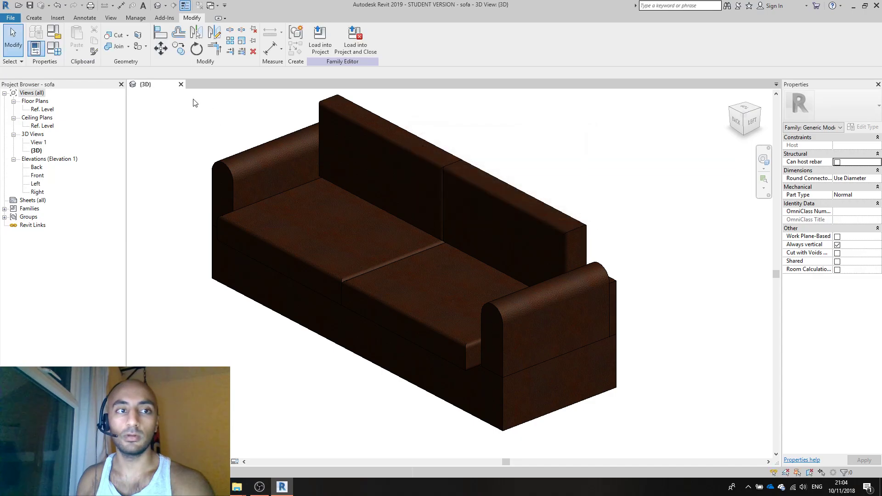
left_click(179, 83)
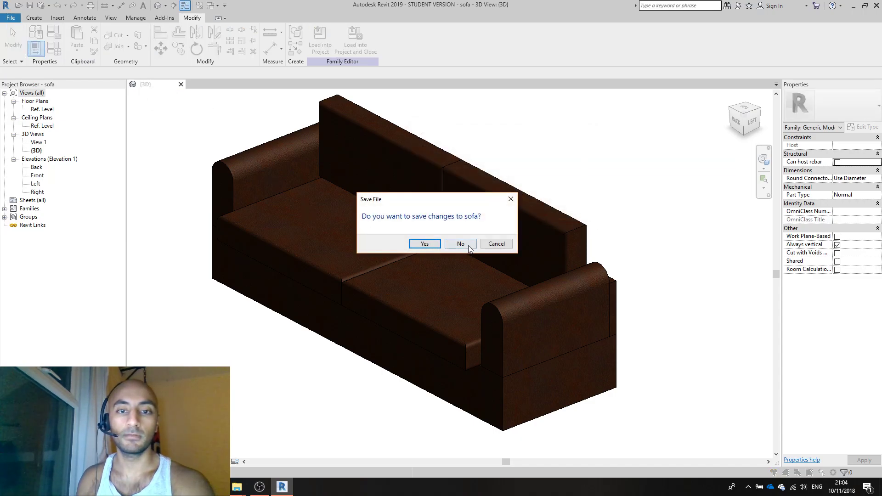
Discard the sofa's changes, start a new family and open its Front elevation view.
left_click(459, 244)
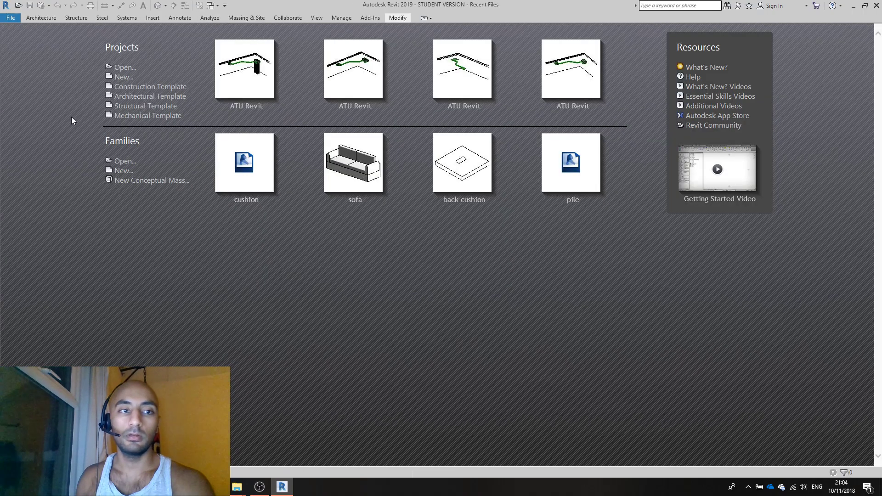
left_click(122, 170)
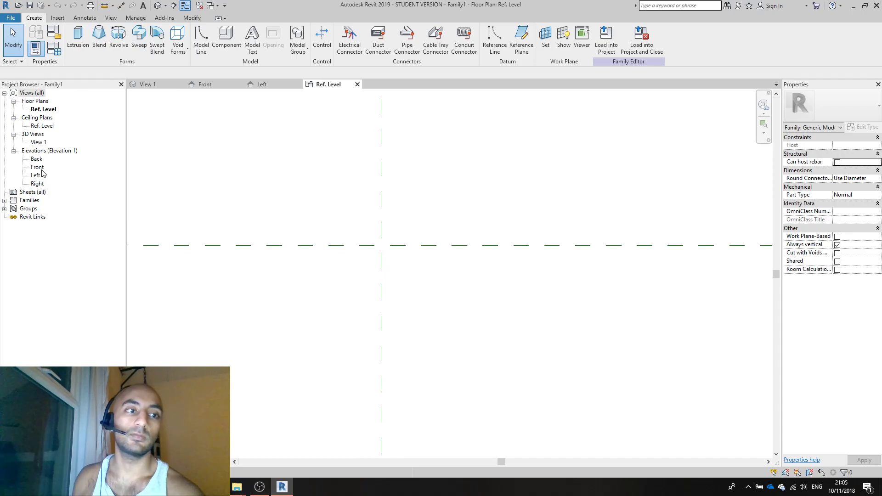
left_click(37, 167)
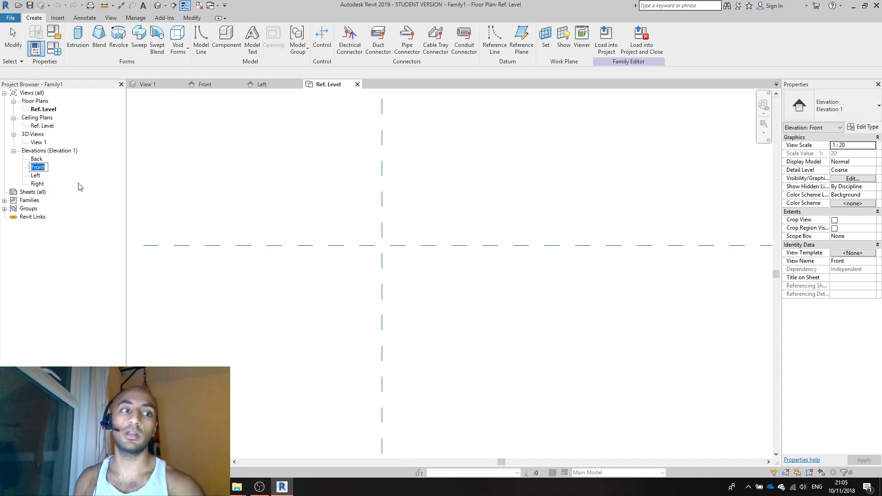
double_click(38, 167)
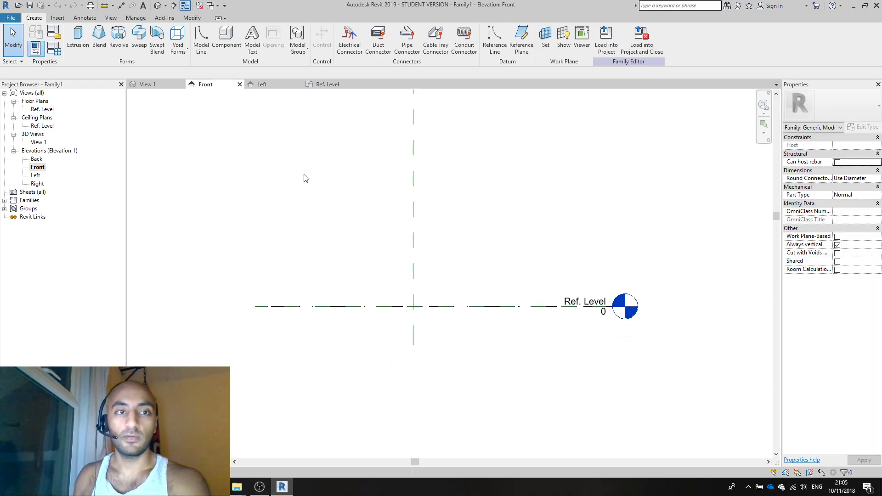
Start an extrusion and sketch the long thin rectangular outline of the sofa base above Ref. Level.
left_click(77, 40)
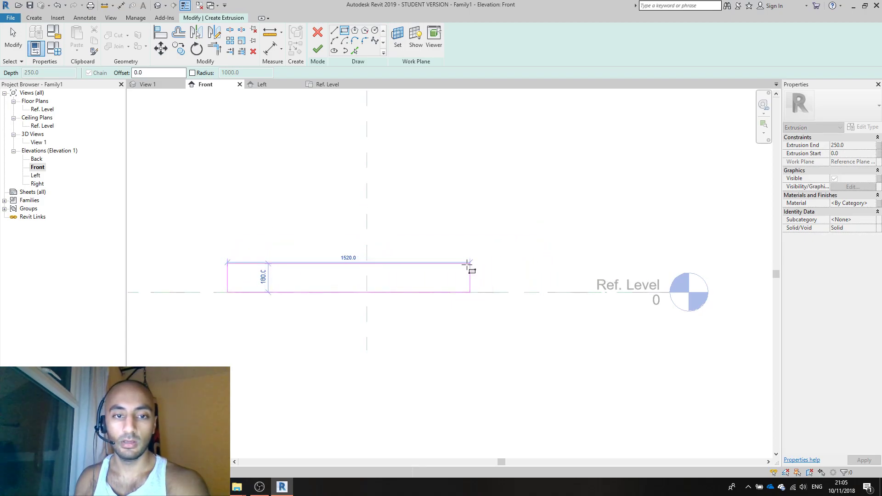
left_click_drag(470, 276, 403, 276)
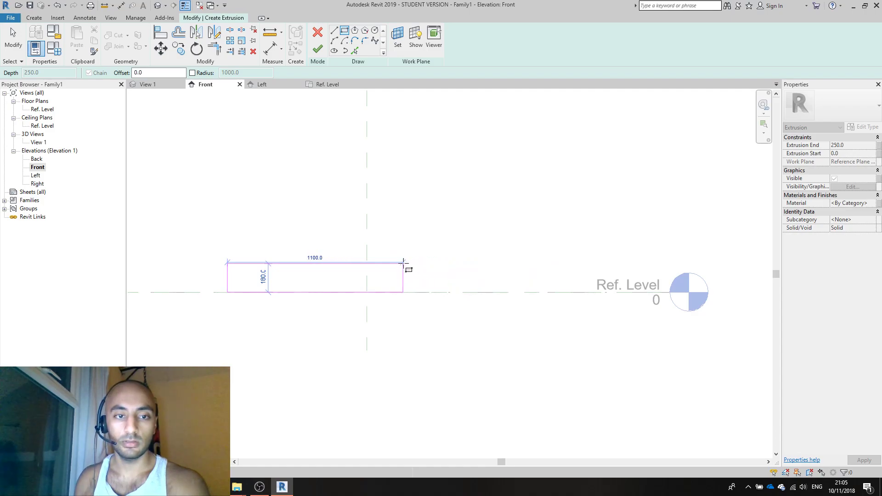
left_click_drag(403, 263, 429, 263)
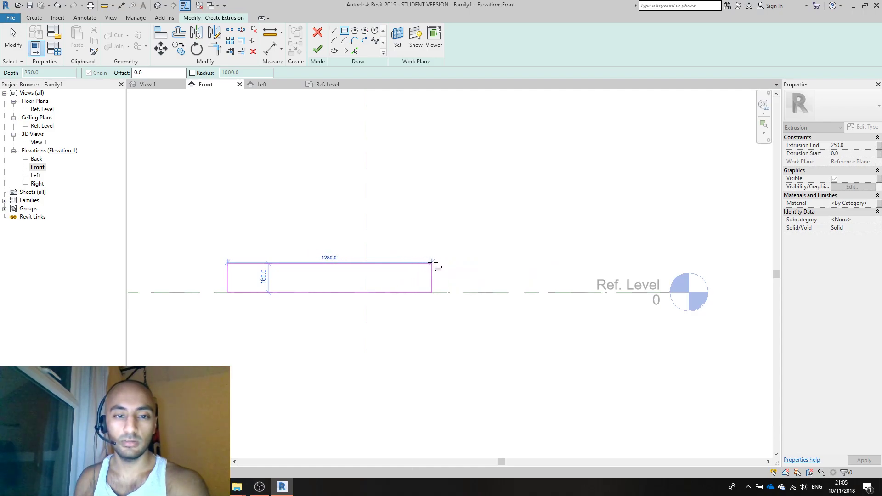
left_click_drag(433, 276, 471, 276)
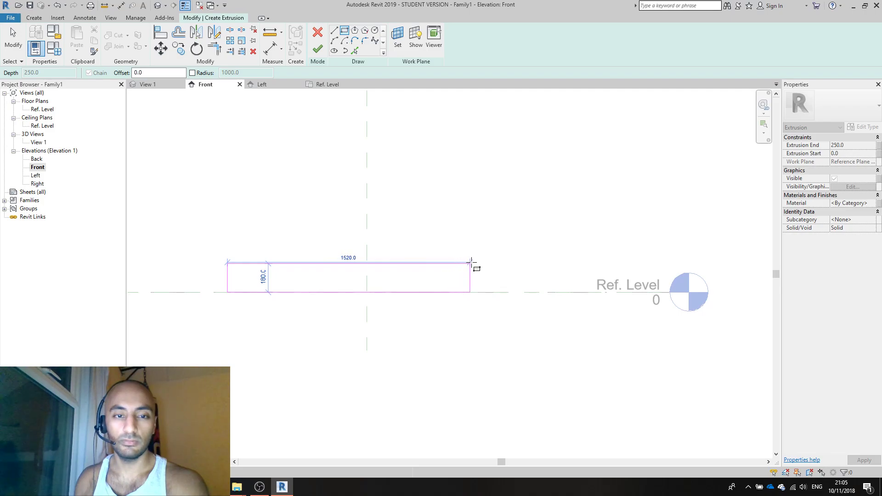
left_click_drag(469, 263, 491, 263)
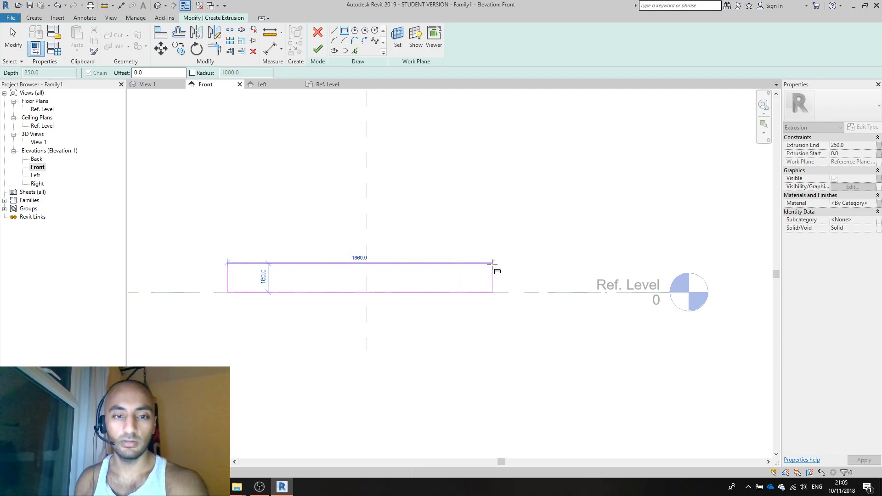
left_click_drag(490, 264, 500, 265)
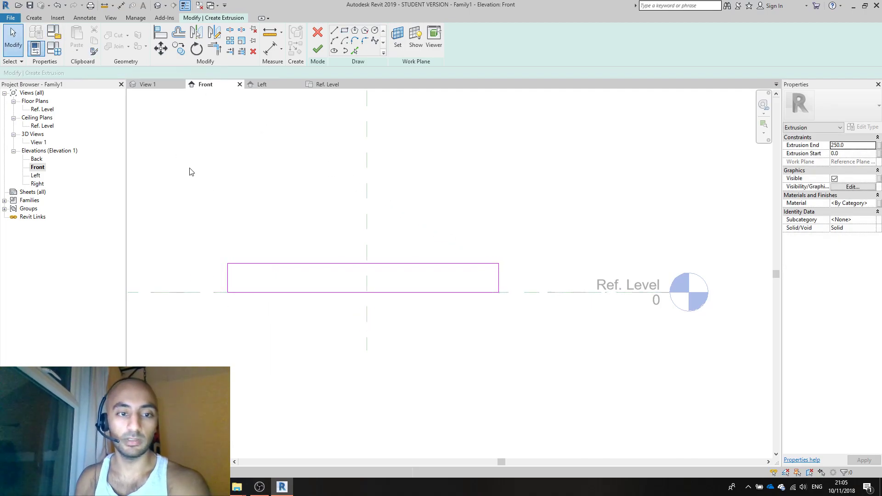
Set the base extrusion end depth to 500.0 in the Properties palette.
left_click(362, 278)
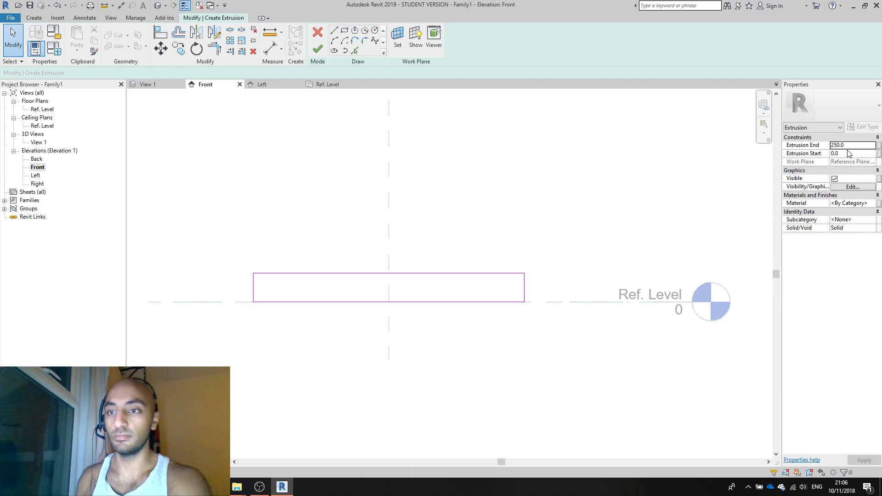
type("52")
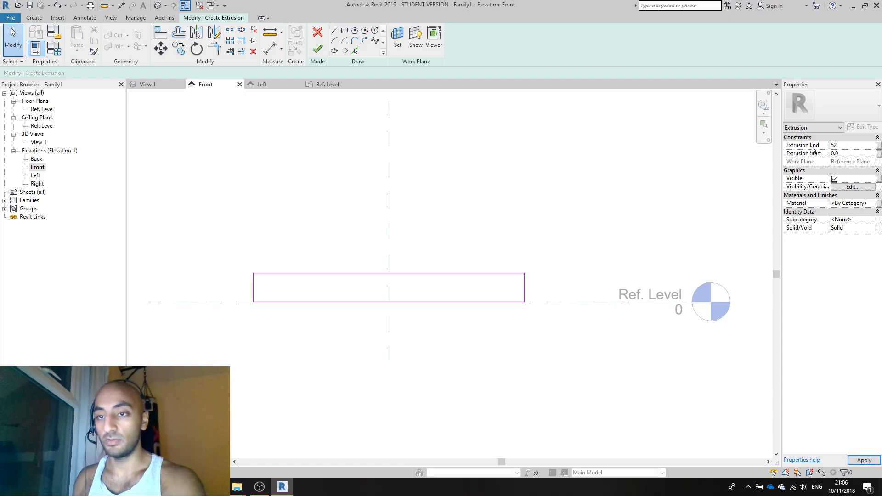
type("500.0")
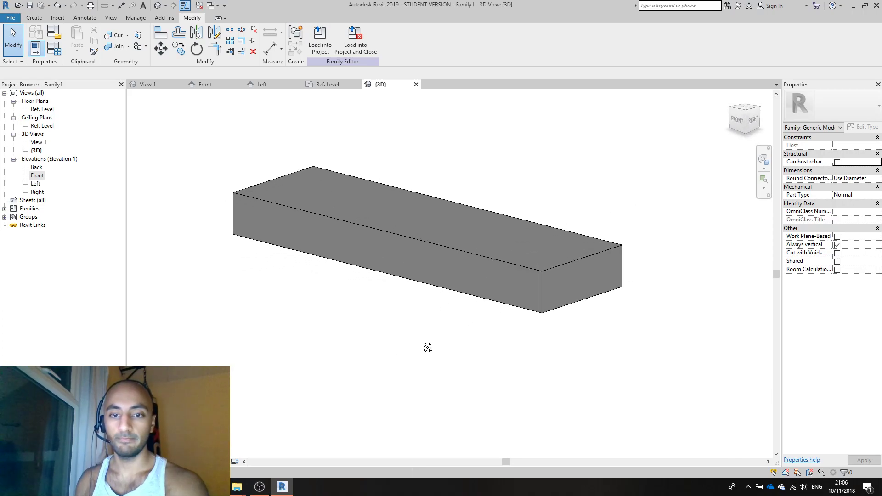
Open the default 3D view to check the finished base slab.
double_click(37, 175)
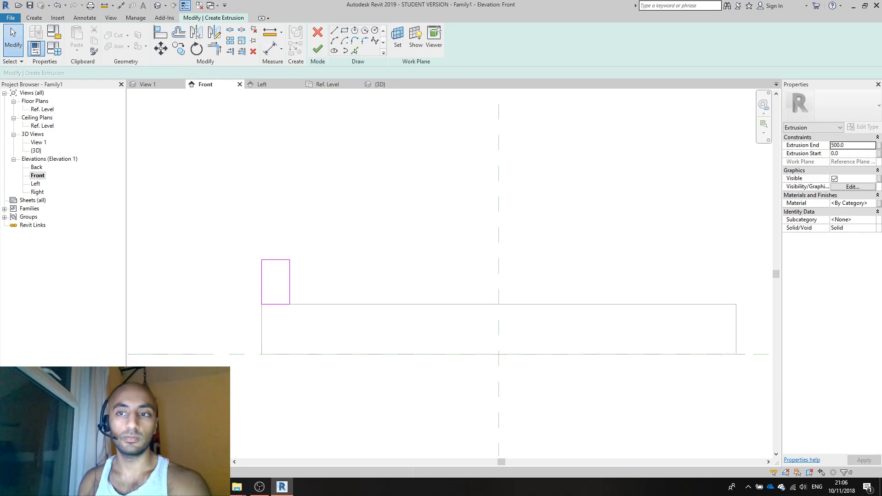
mouse_move(317, 49)
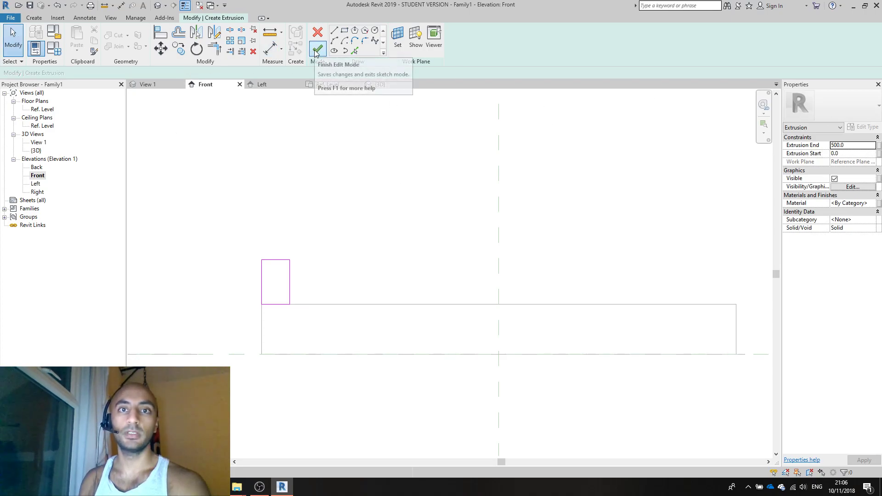
Finish the armrest block, round its top profile into an arc and check it in 3D.
left_click(317, 49)
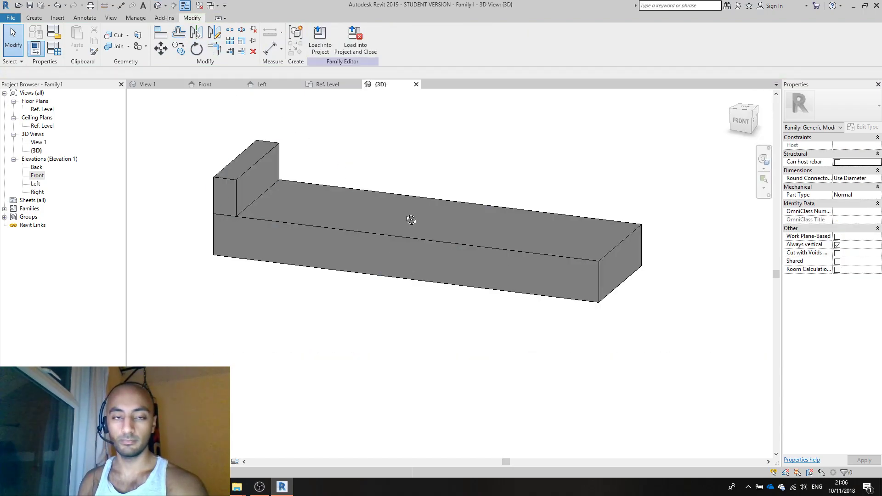
left_click(234, 180)
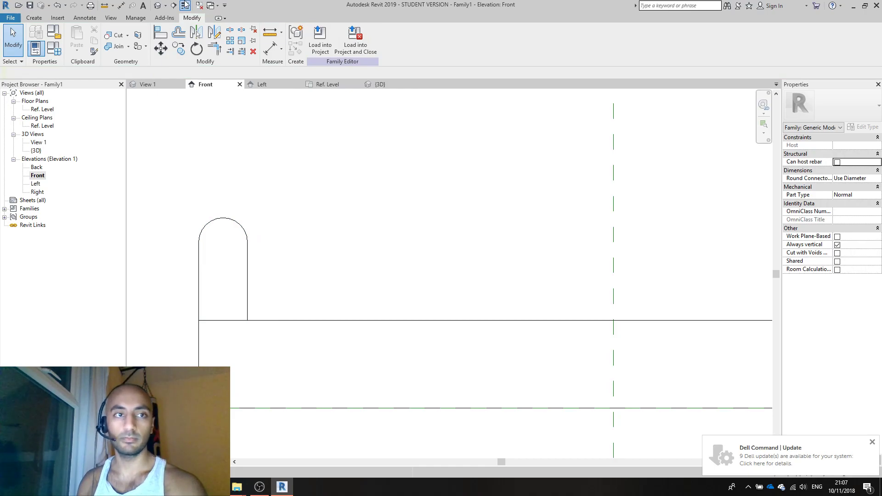
left_click(379, 84)
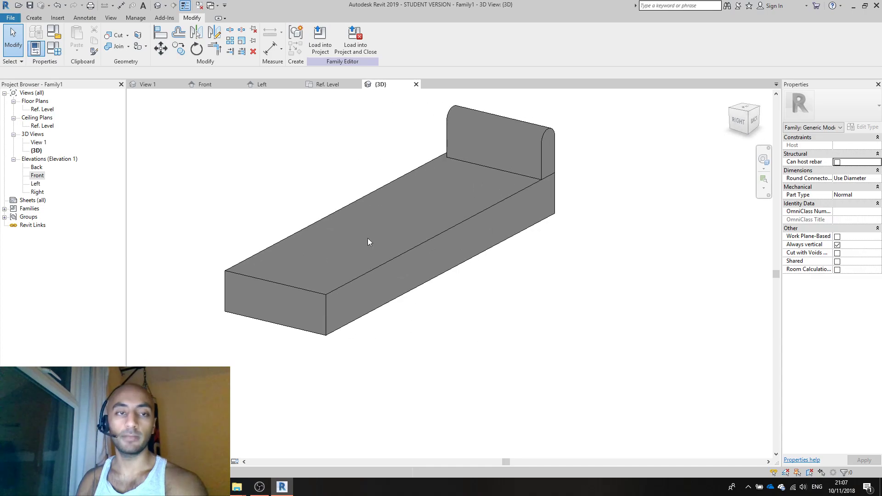
Mirror the armrest to the opposite end of the base in the Front elevation and check it in 3D.
left_click(36, 174)
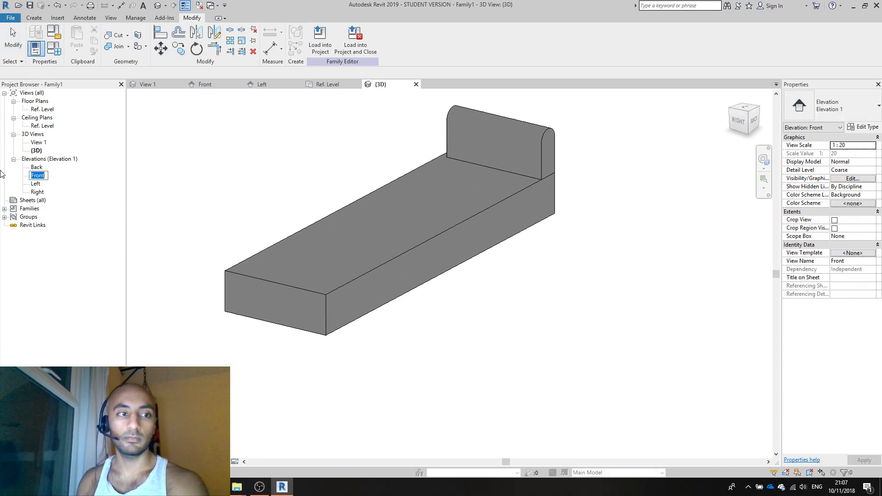
double_click(37, 174)
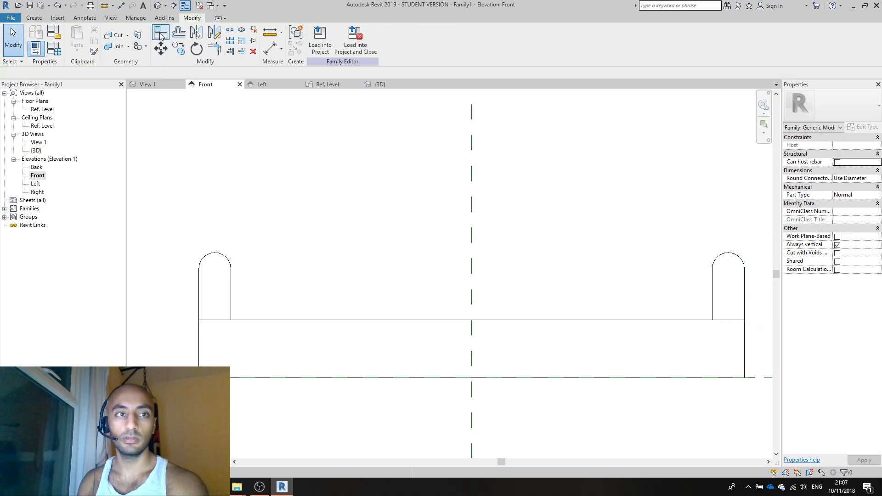
left_click(380, 83)
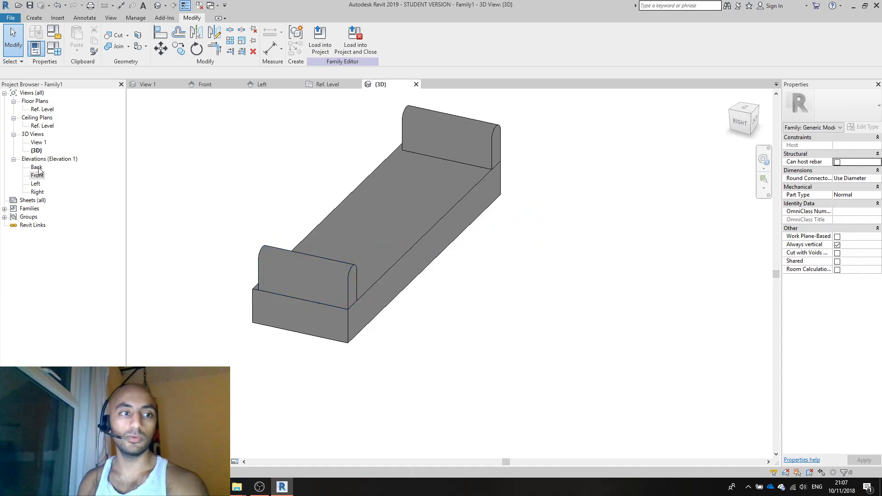
left_click(34, 18)
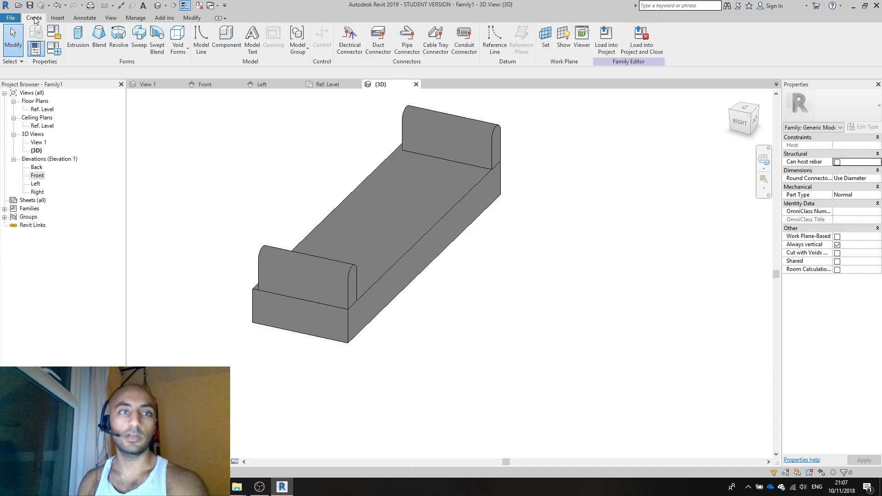
Cancel the Work Plane dialog and open the Ref. Level floor plan of the sofa.
left_click(545, 36)
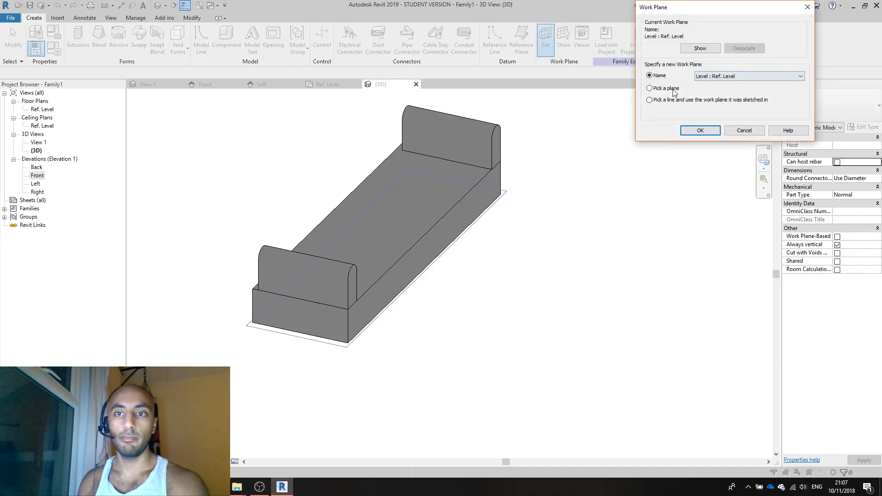
left_click(700, 130)
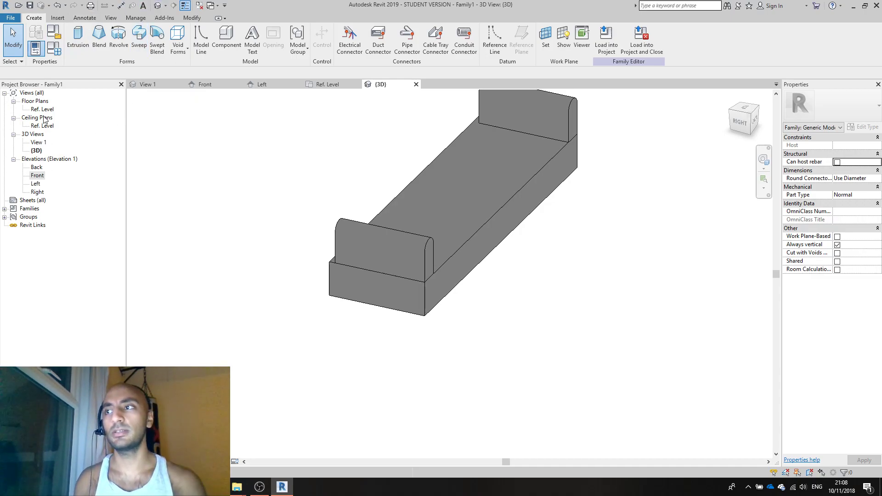
mouse_move(42, 167)
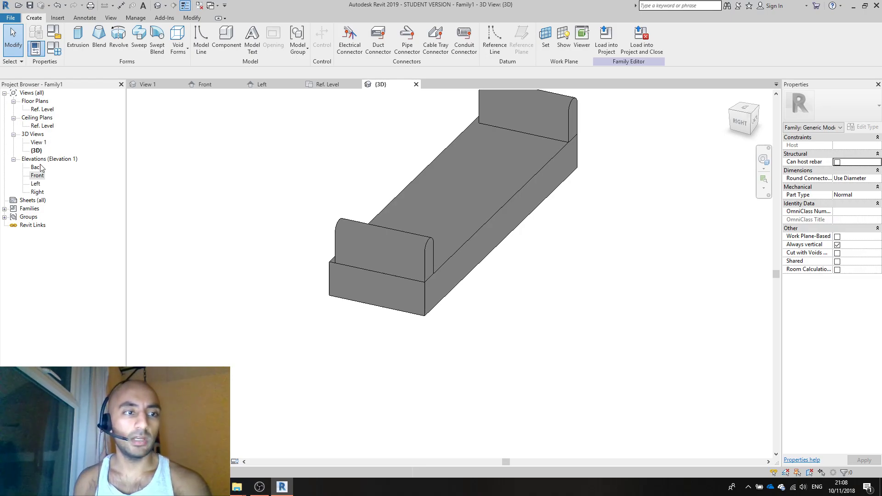
double_click(42, 109)
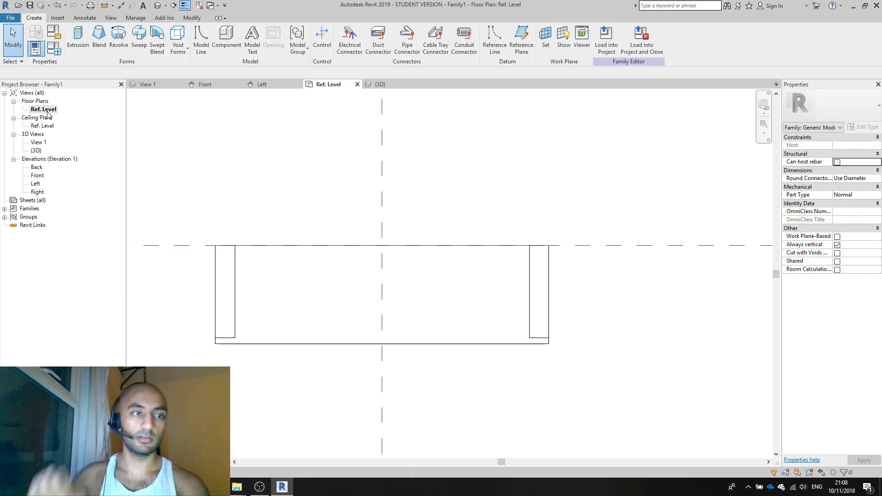
Set the named Extrusion as the active work plane in the Work Plane dialog.
left_click(539, 292)
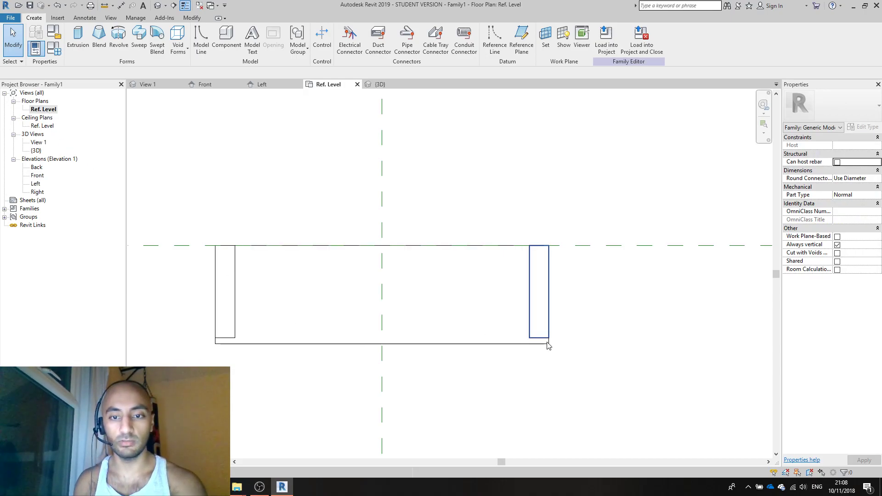
left_click(545, 38)
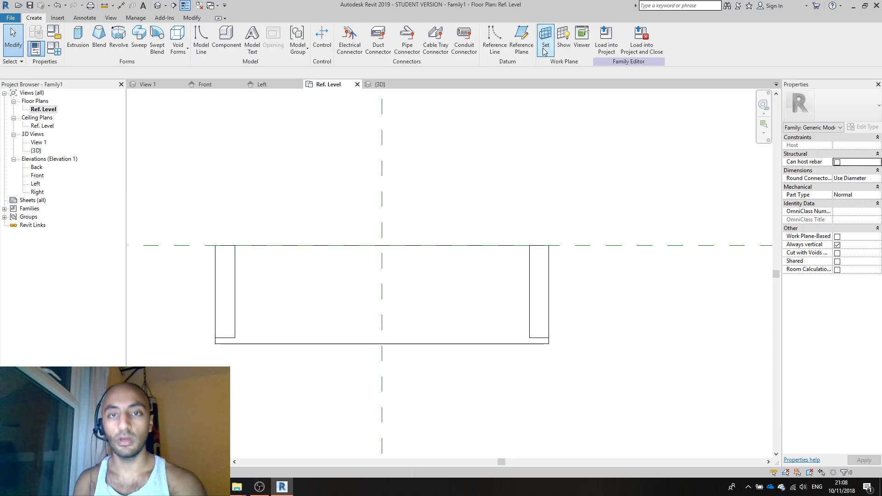
mouse_move(545, 37)
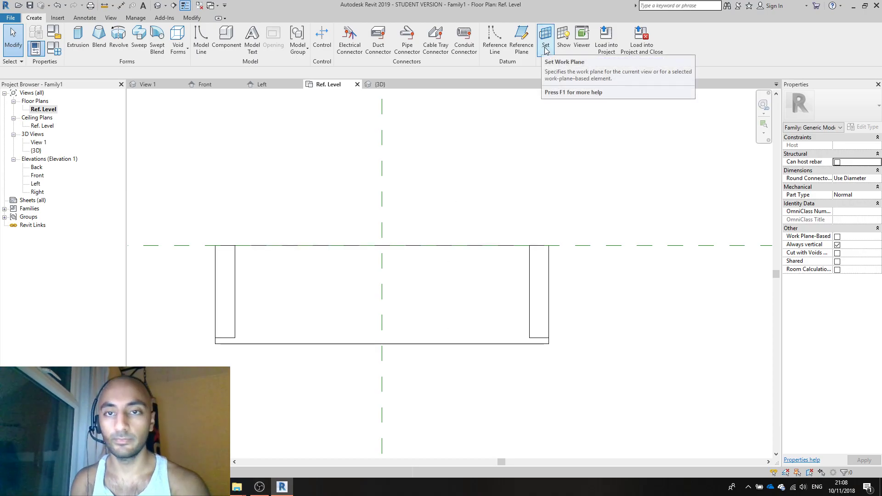
left_click(545, 36)
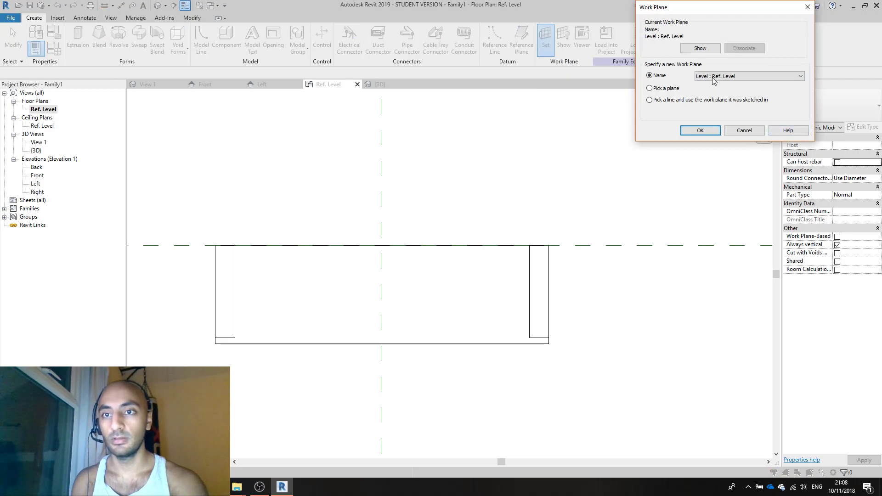
left_click(799, 76)
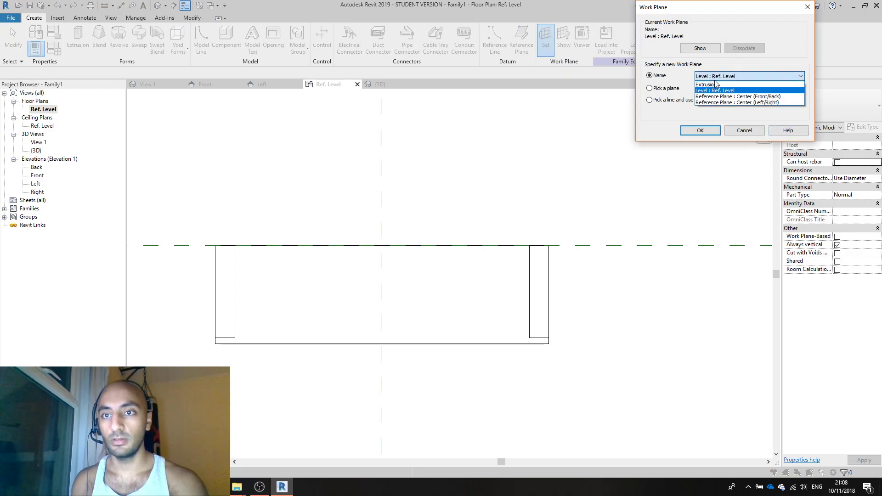
mouse_move(706, 85)
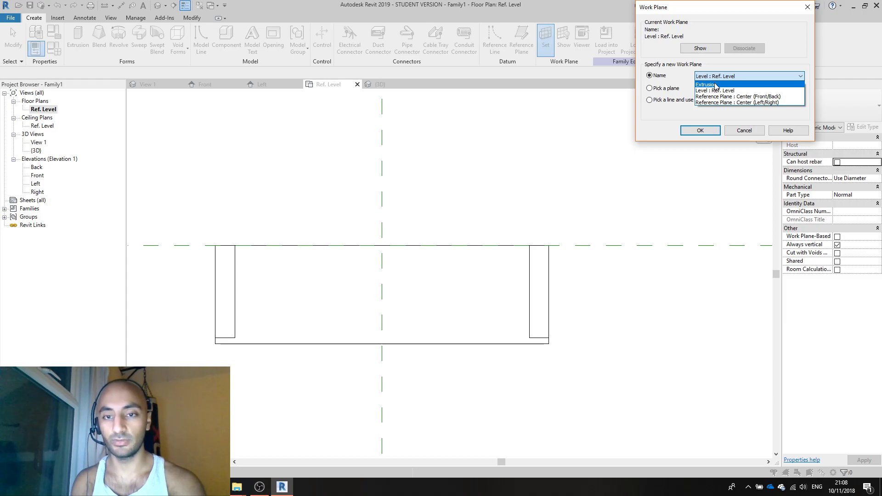
left_click(705, 85)
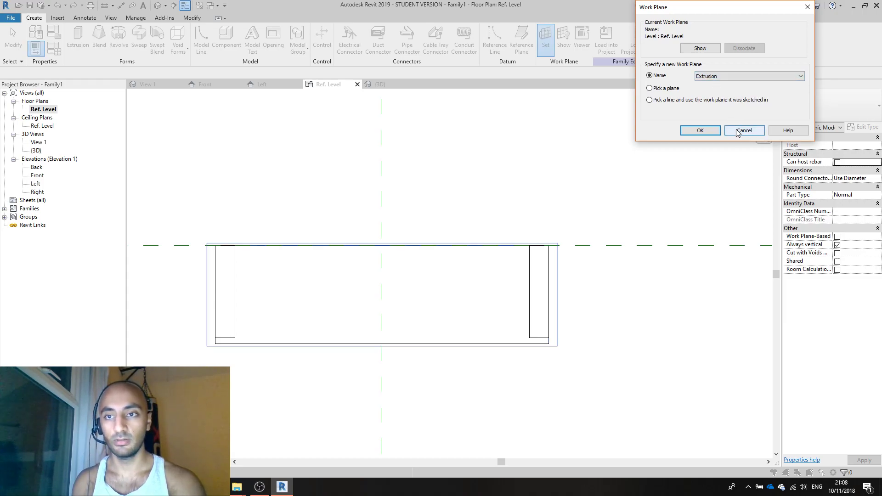
left_click(743, 130)
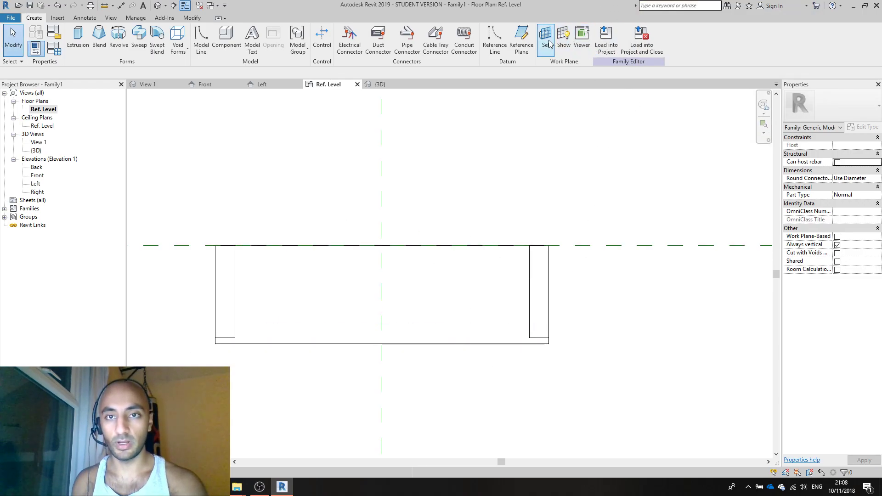
Switch to Pick a plane and go select the base's back face as the work plane.
left_click(545, 38)
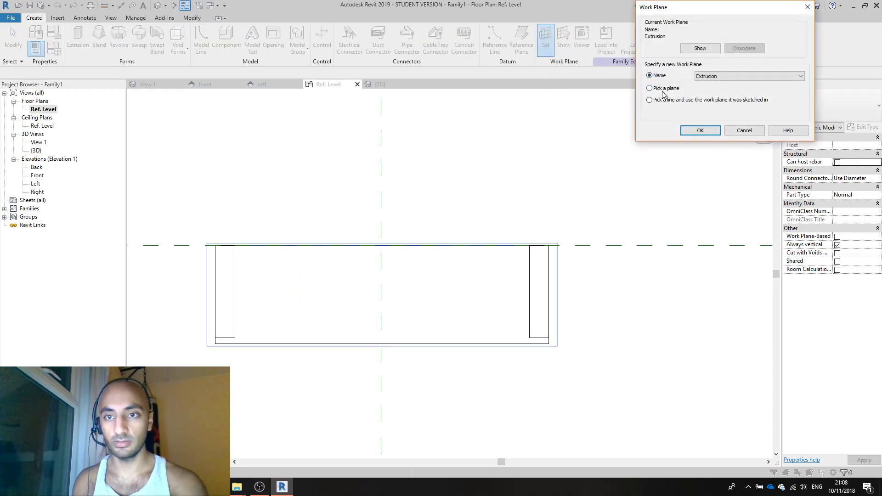
left_click(650, 89)
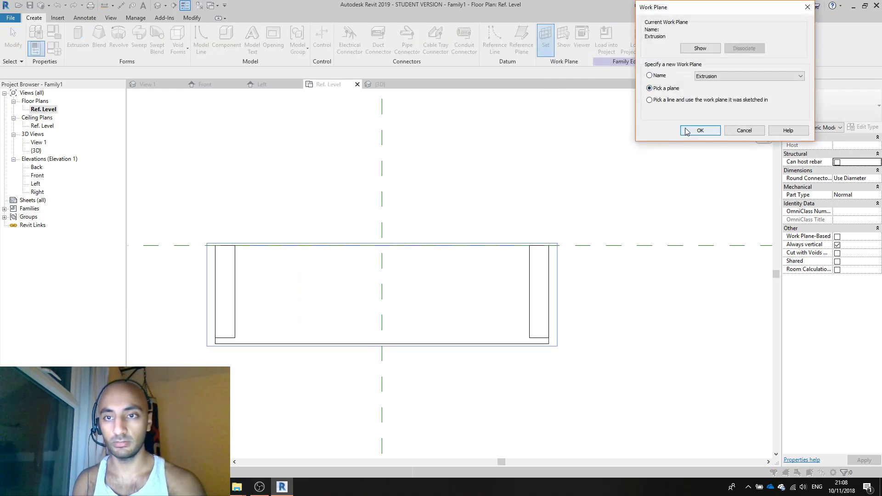
left_click(699, 130)
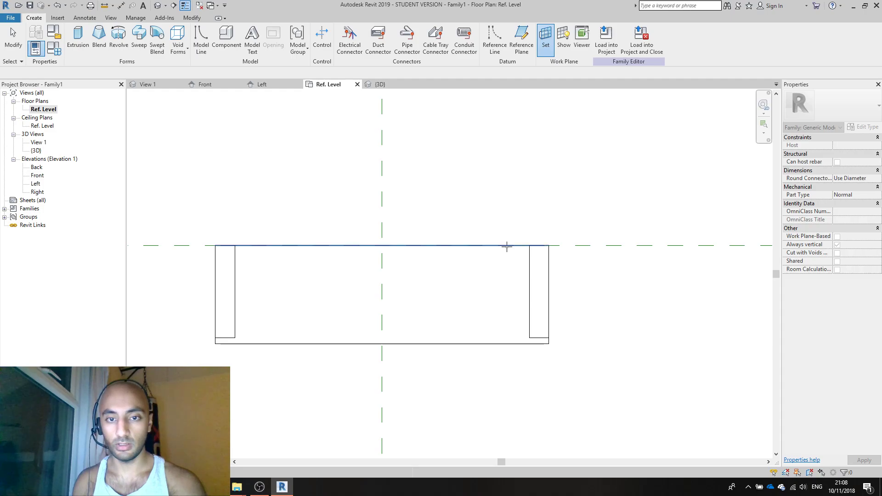
mouse_move(507, 246)
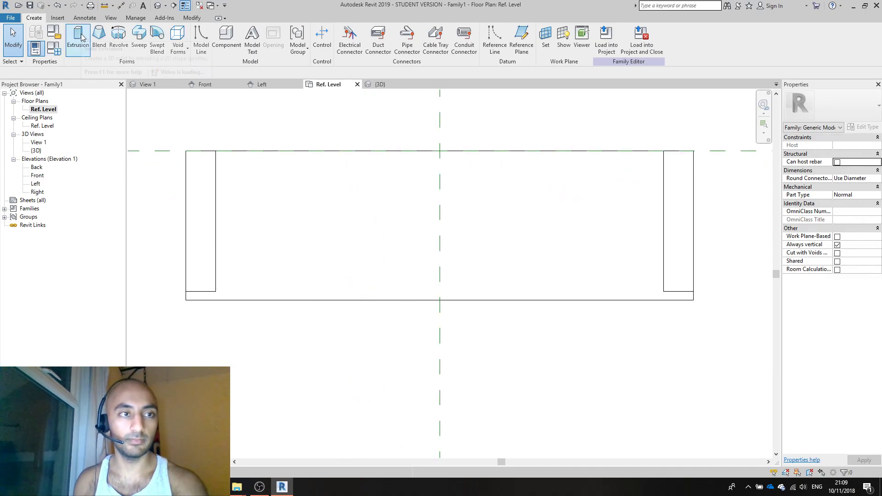
Extrude a thin upright backrest slab along the base's long edge, adjust its height and check it in 3D.
left_click(78, 39)
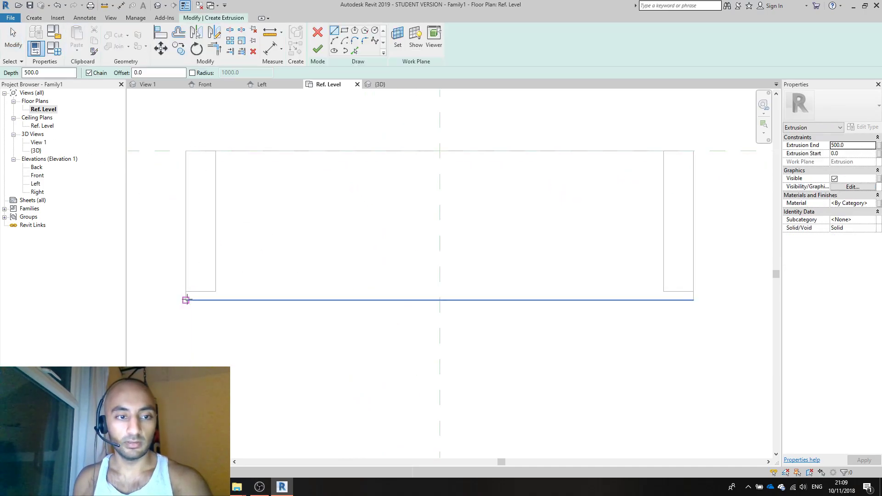
left_click_drag(186, 300, 699, 297)
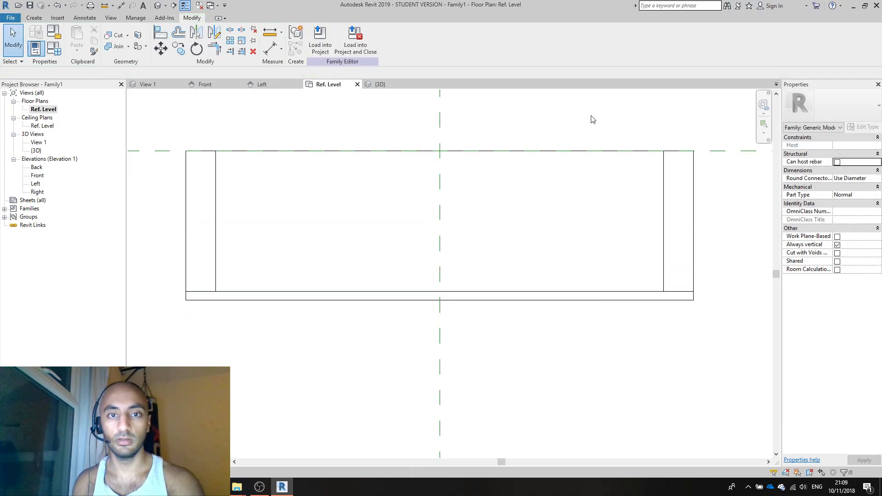
left_click(379, 85)
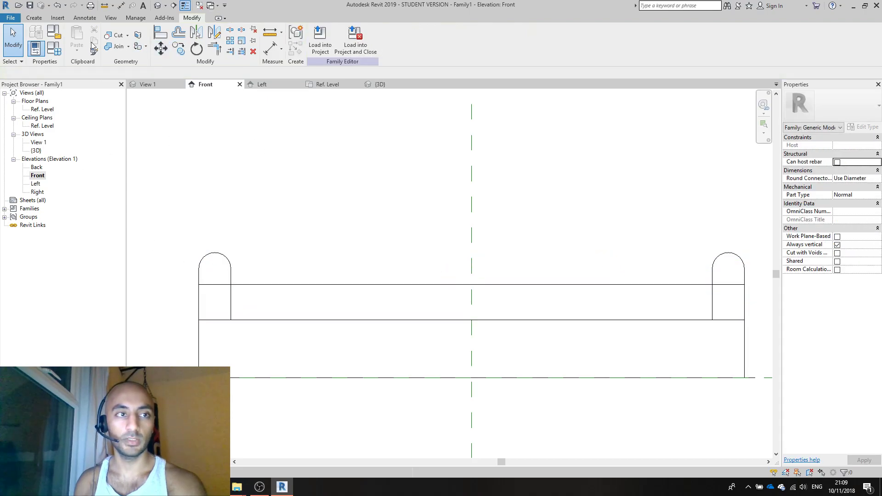
left_click(34, 18)
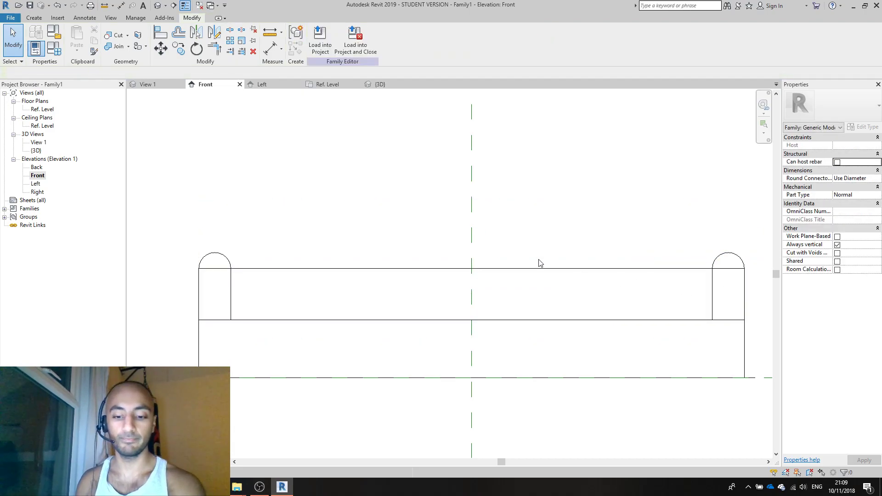
left_click(380, 84)
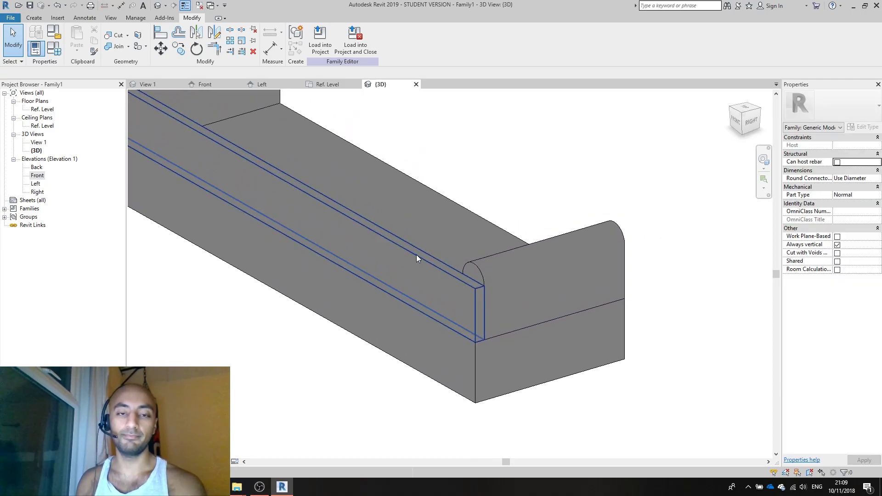
Re-place the back panel by face onto the base's rear edge so it runs flush between the armrests.
left_click(416, 259)
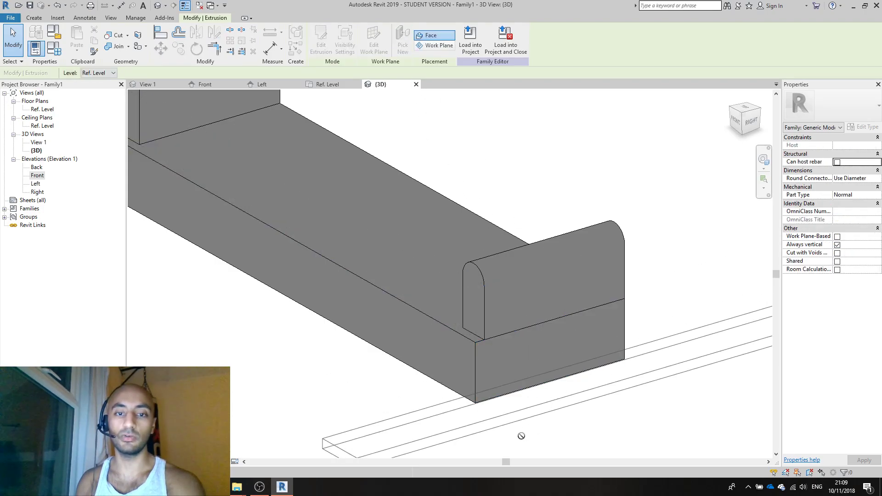
left_click(438, 45)
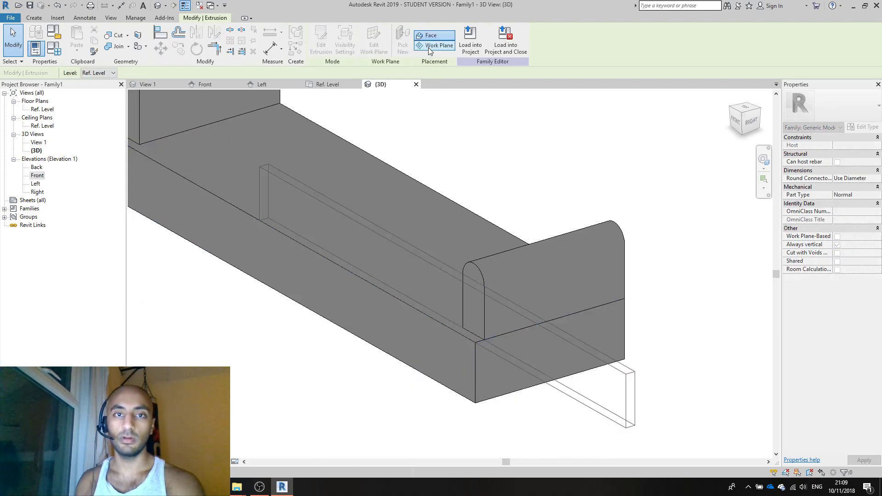
left_click(438, 45)
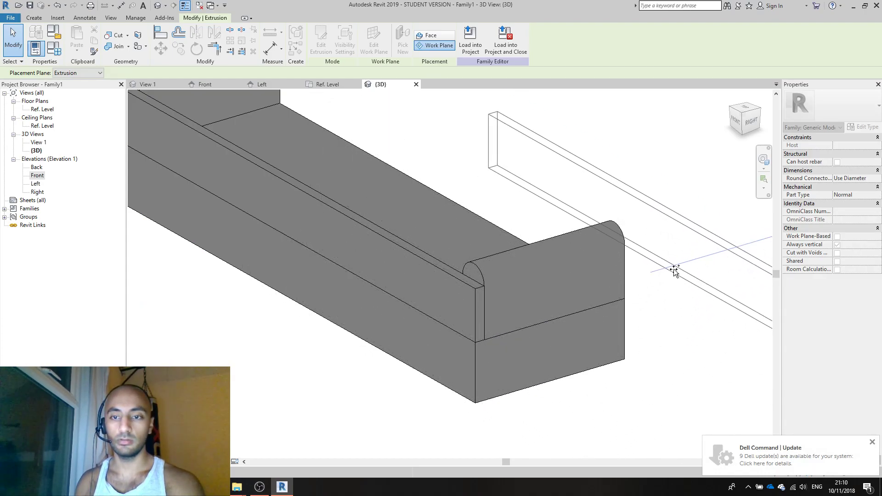
scroll("down", 3)
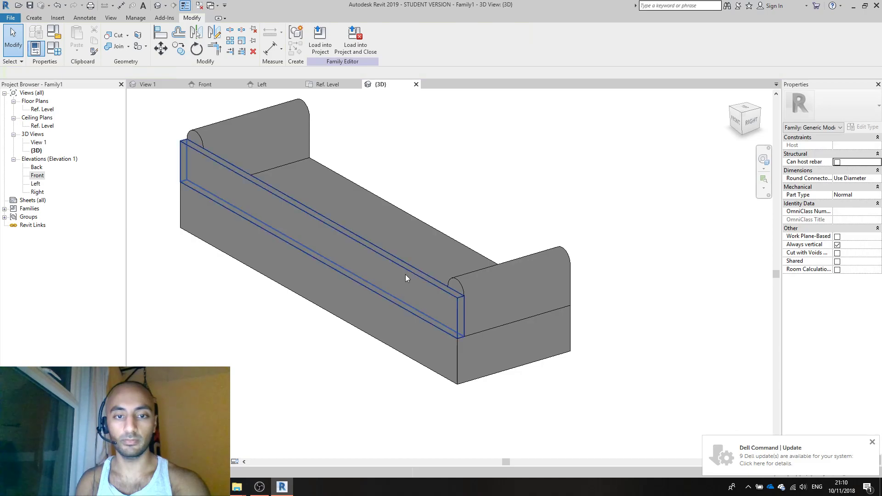
mouse_move(442, 302)
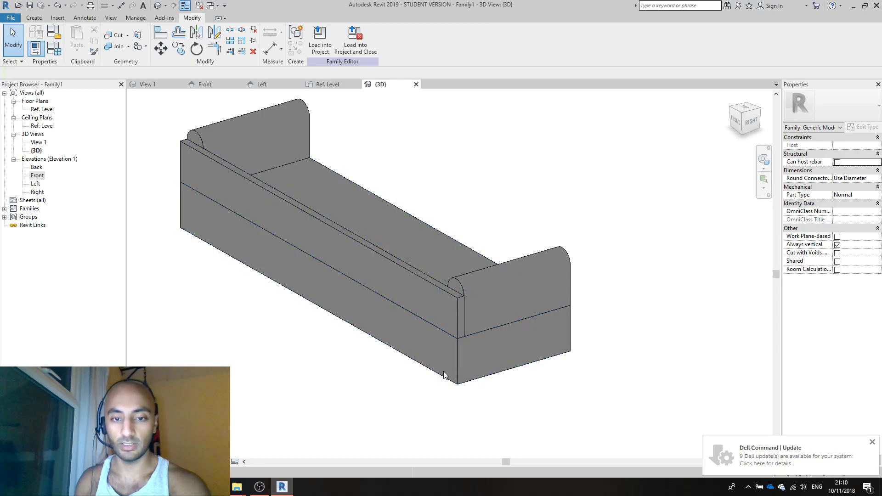
left_click(392, 253)
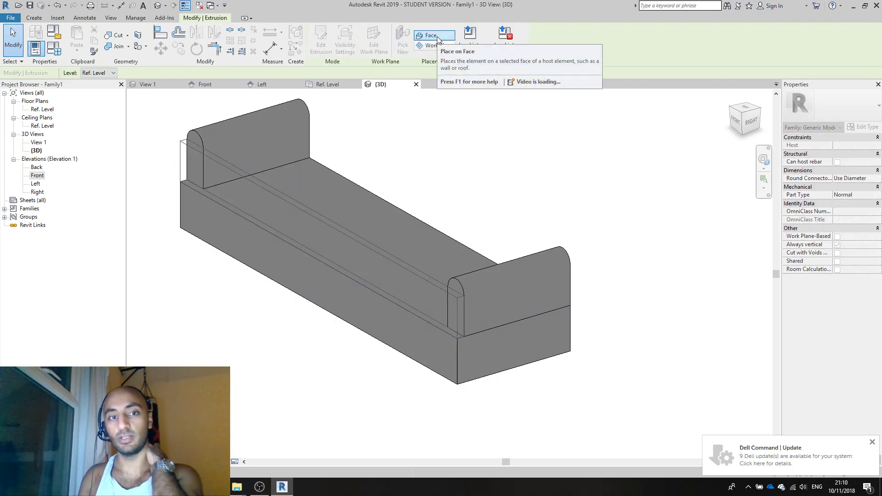
mouse_move(434, 45)
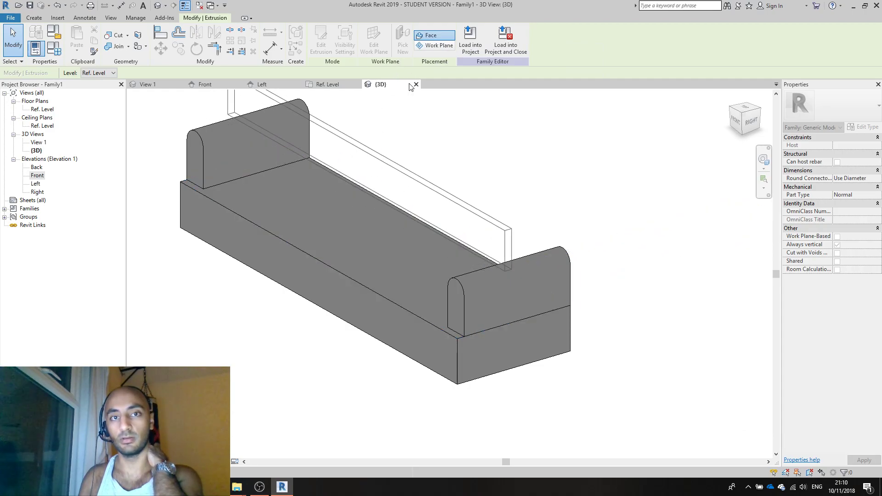
left_click(397, 265)
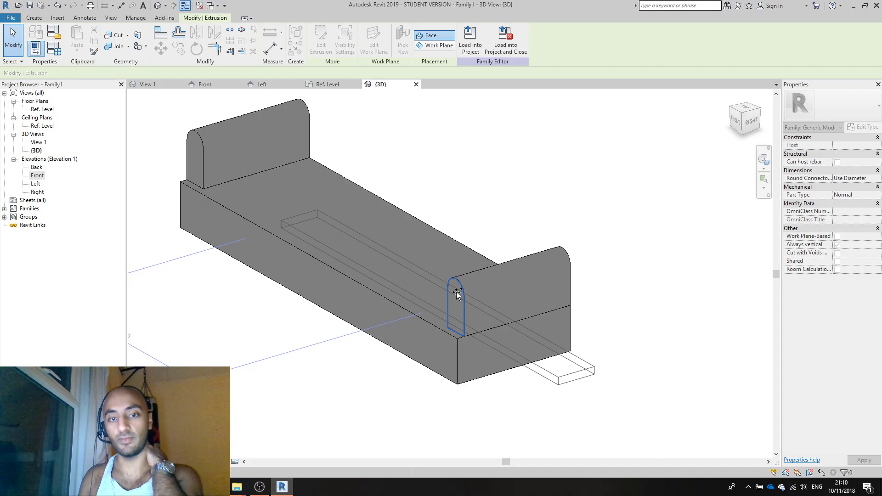
left_click(457, 294)
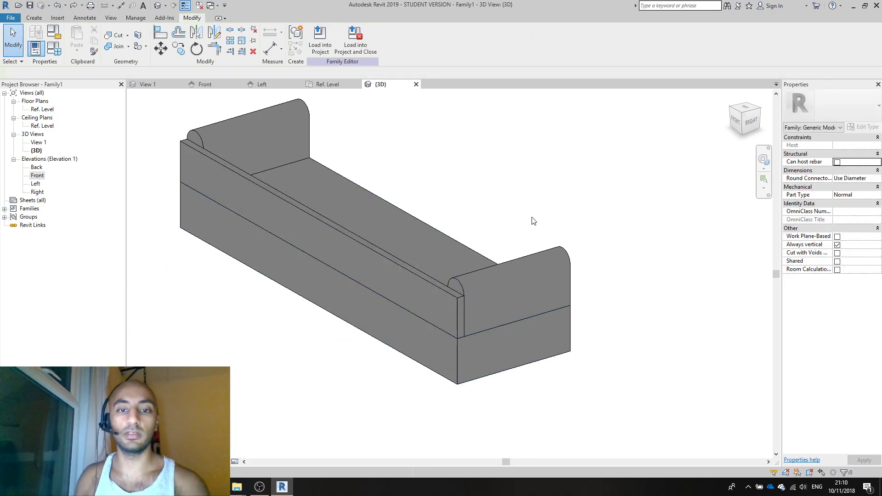
mouse_move(636, 384)
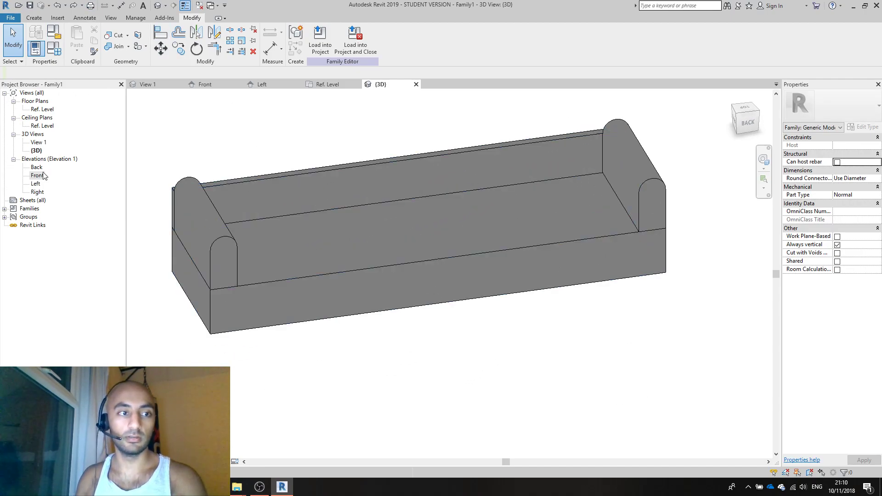
Show the sofa in the Ref. Level plan with its 750 and 470 dimensions and bring up the File menu.
left_click(42, 109)
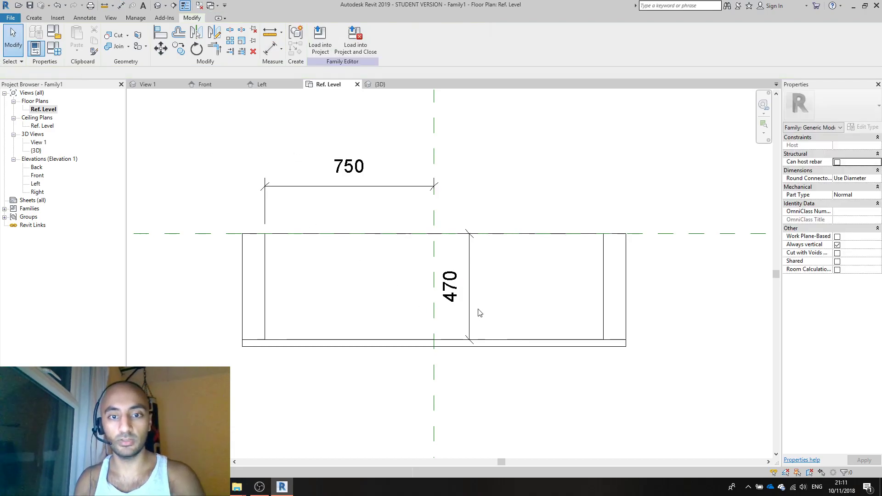
left_click(450, 292)
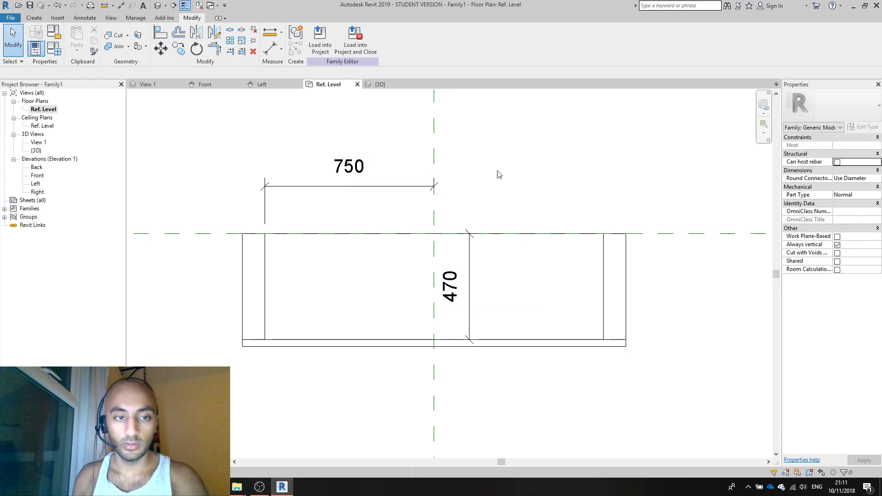
mouse_move(109, 119)
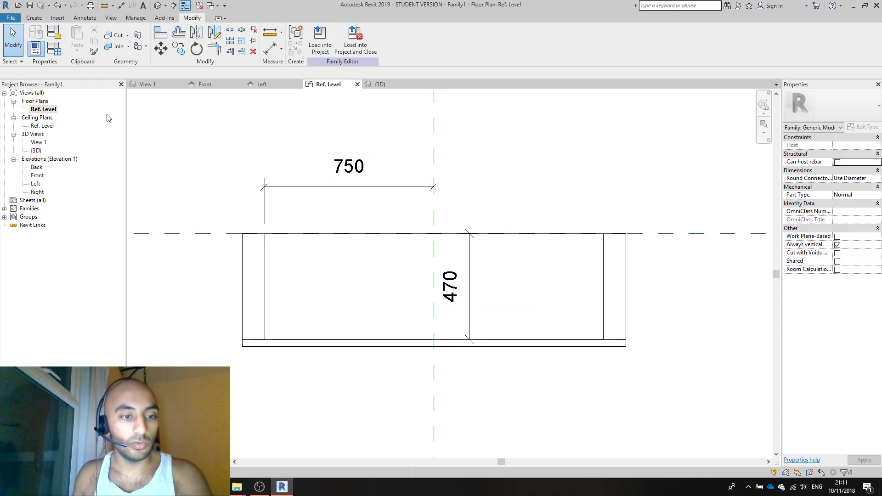
left_click(9, 17)
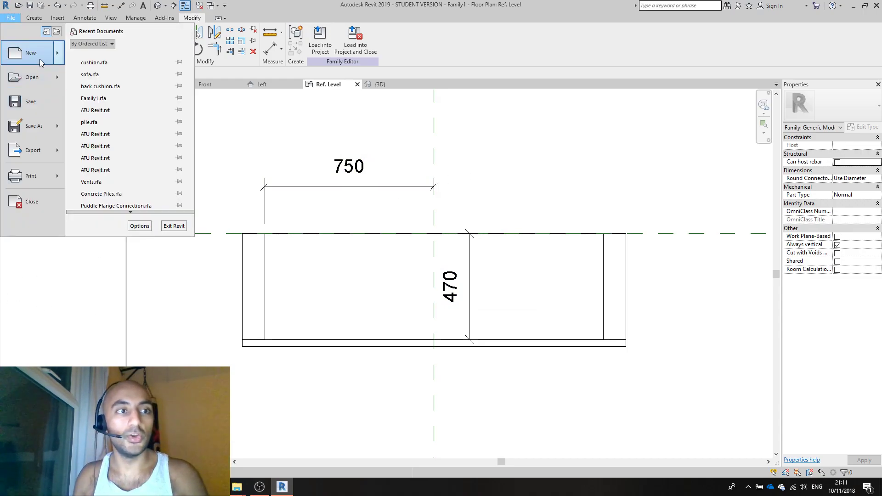
mouse_move(29, 52)
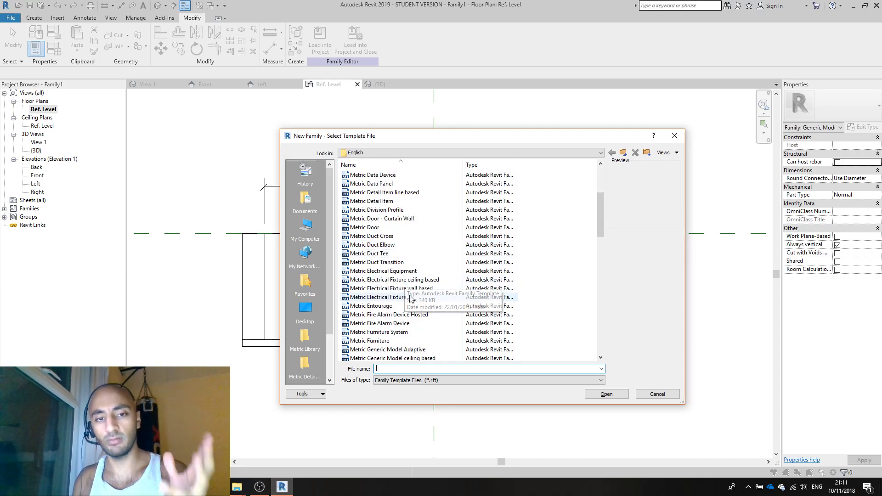
Start a new family from Metric Generic Model face based.rft and go to its Ref. Level plan.
scroll("down", 3)
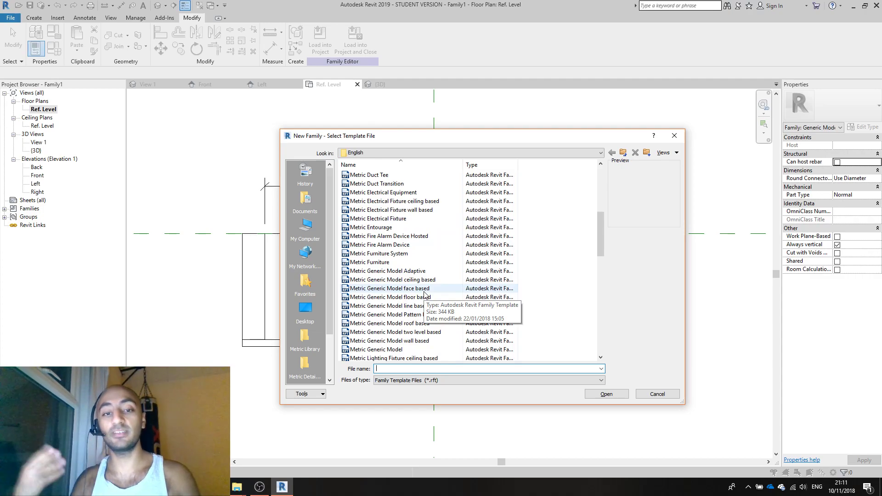
left_click(395, 287)
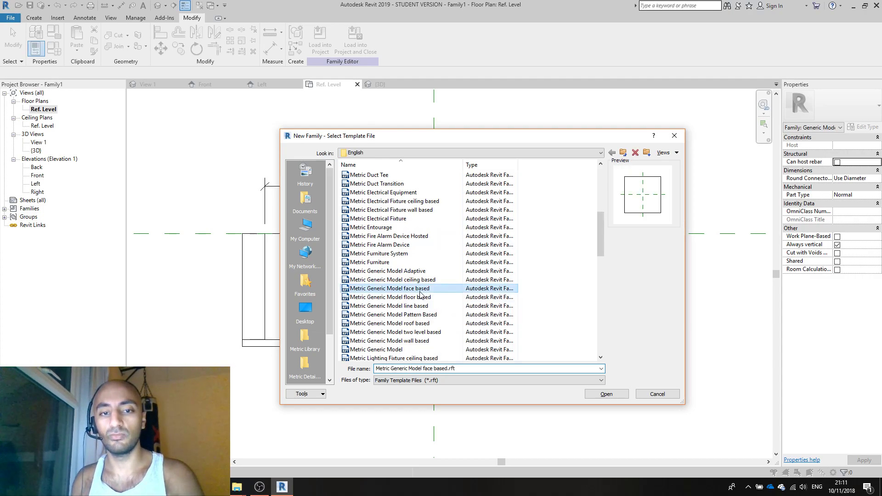
left_click(605, 395)
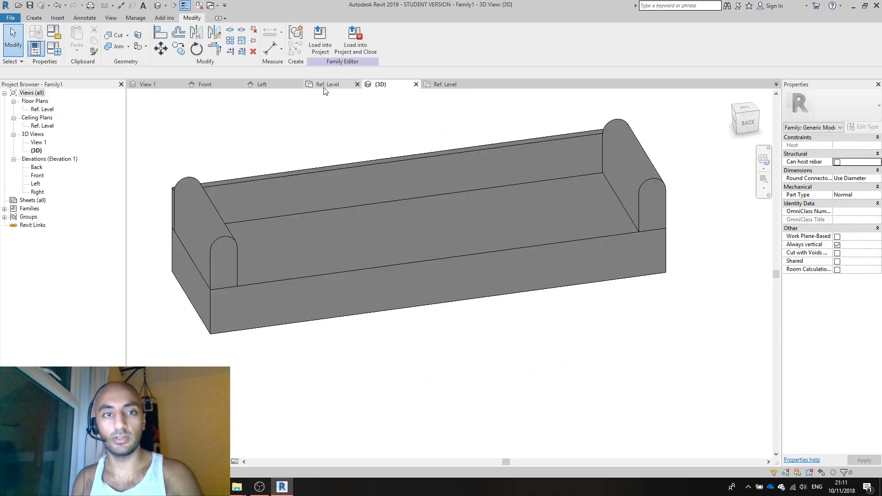
left_click(327, 83)
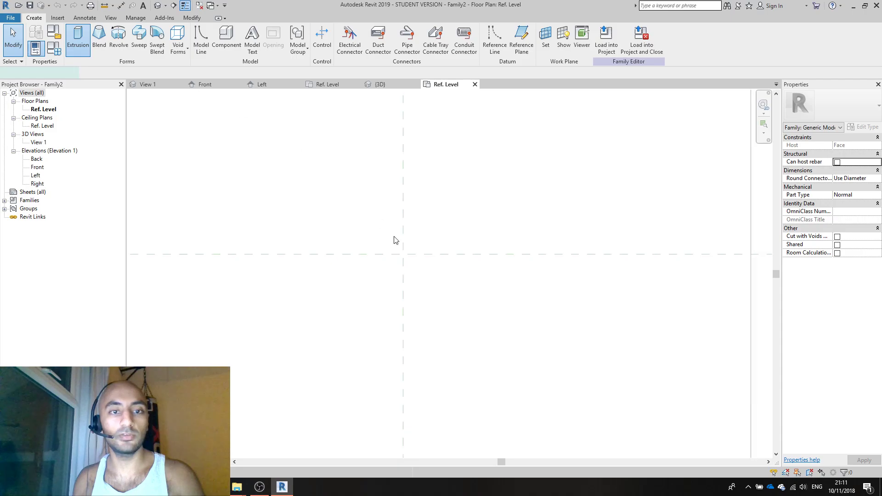
Sketch a rectangular extrusion profile sized 500 by 750.
left_click(77, 39)
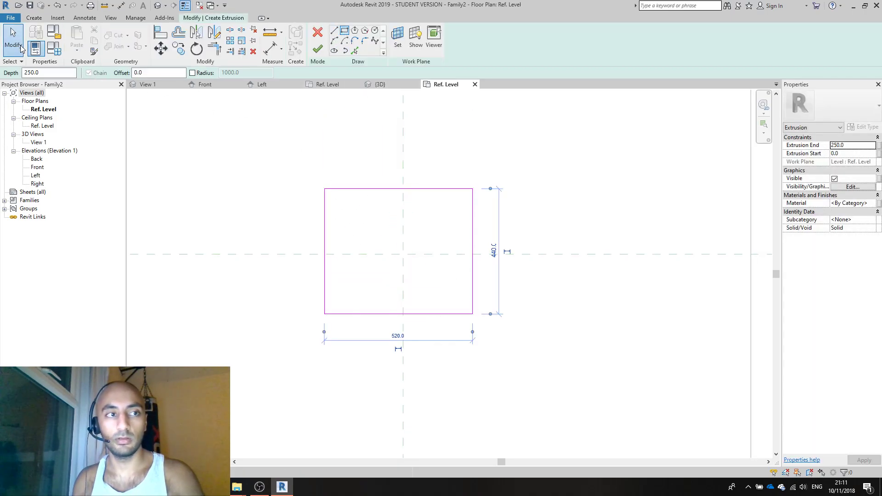
left_click(398, 313)
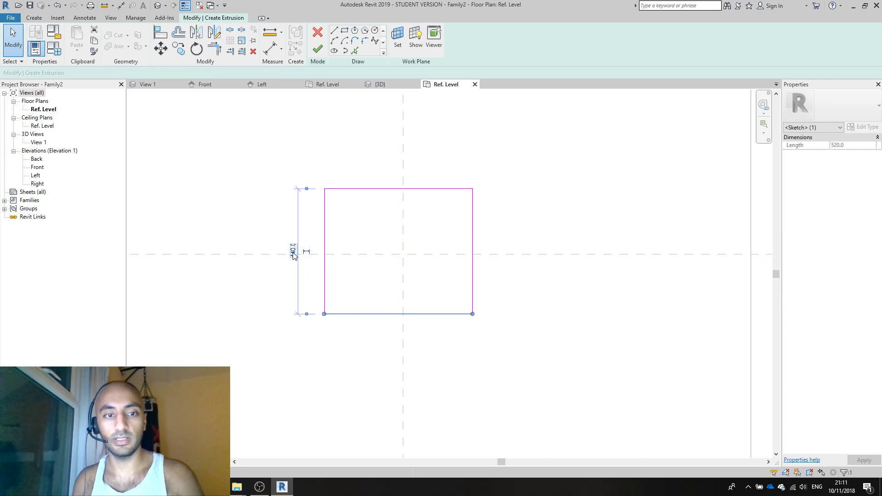
type("500")
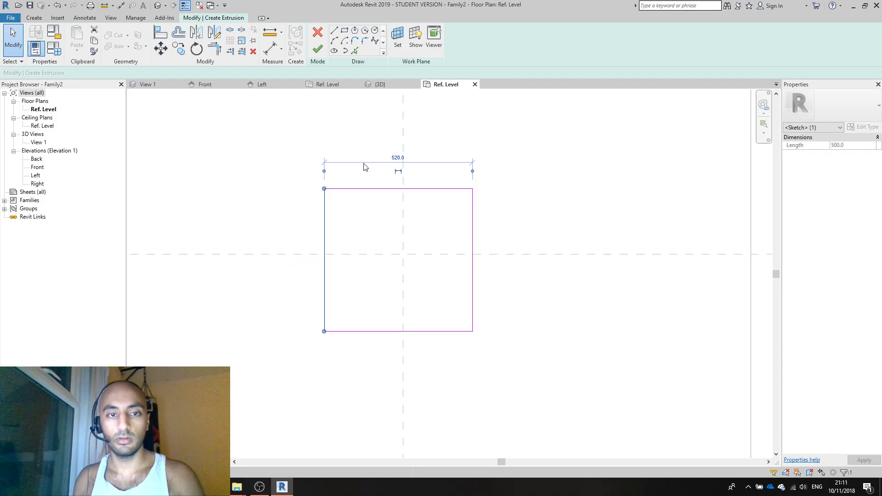
type("750")
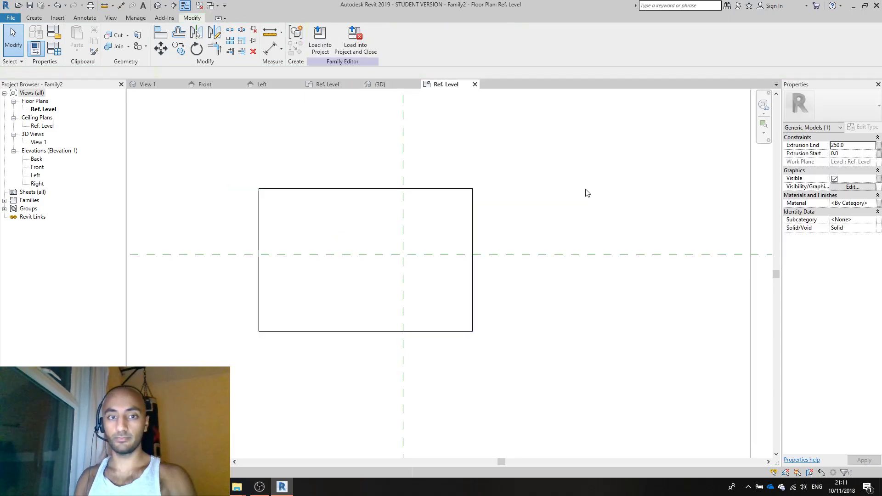
In 3D, lower the block's Extrusion End to 10 to make it a thin cushion slab.
left_click(383, 84)
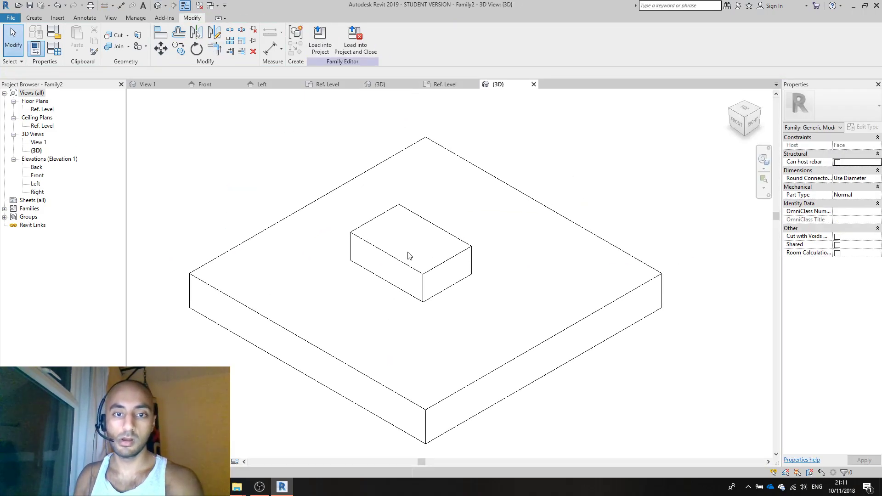
left_click(410, 256)
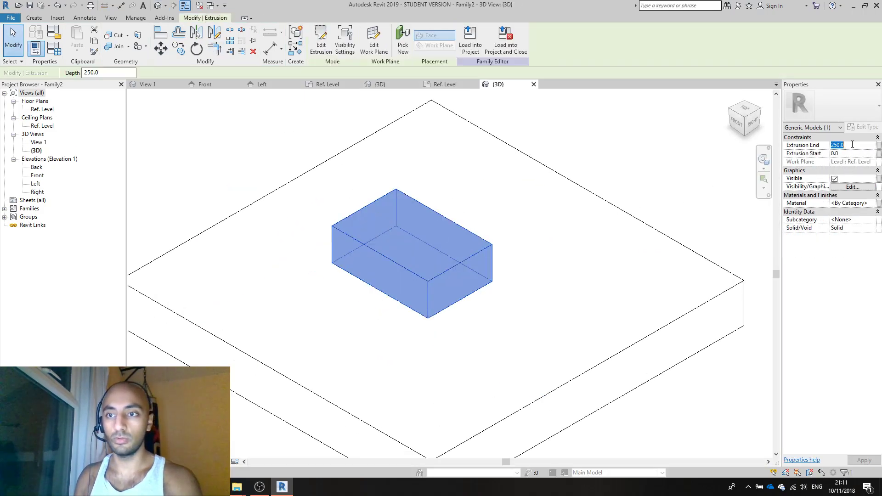
type("10")
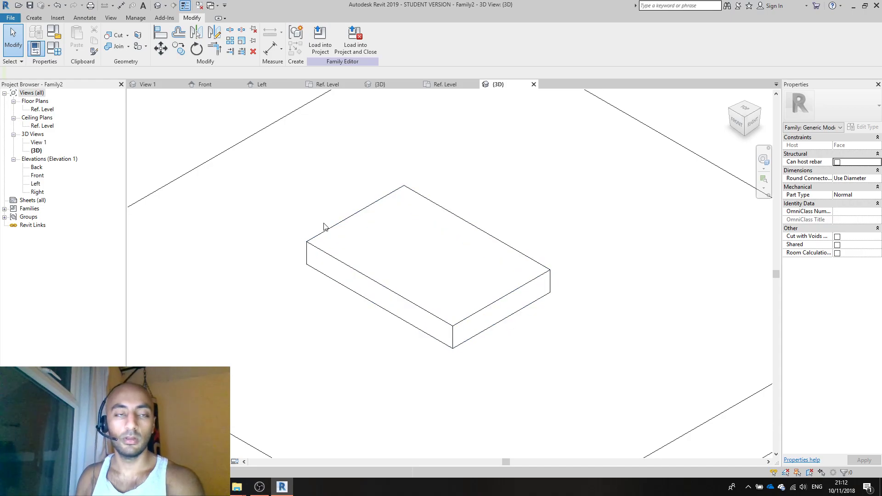
mouse_move(575, 234)
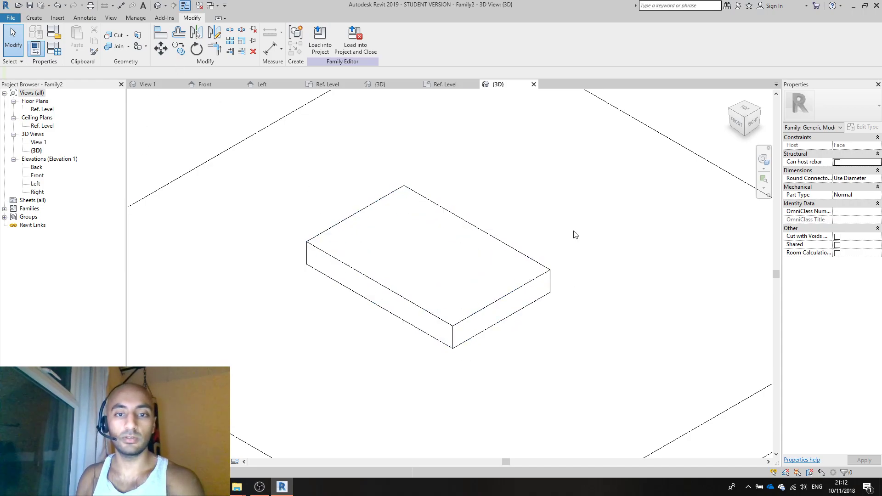
left_click(496, 241)
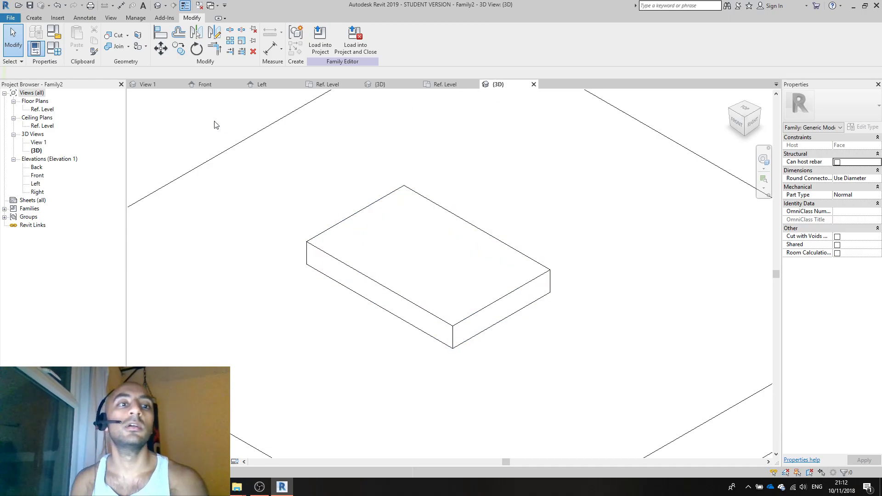
left_click(33, 18)
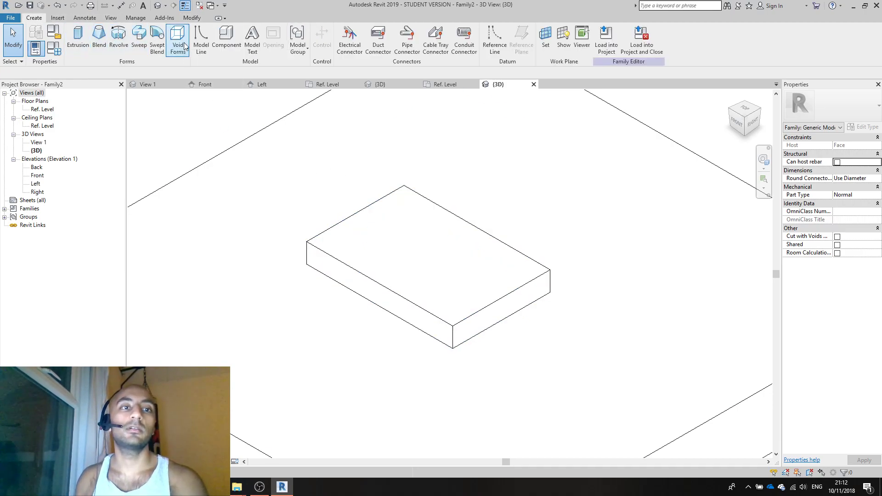
Cut a void sweep with a quarter-circle profile along the slab's top edges.
left_click(178, 40)
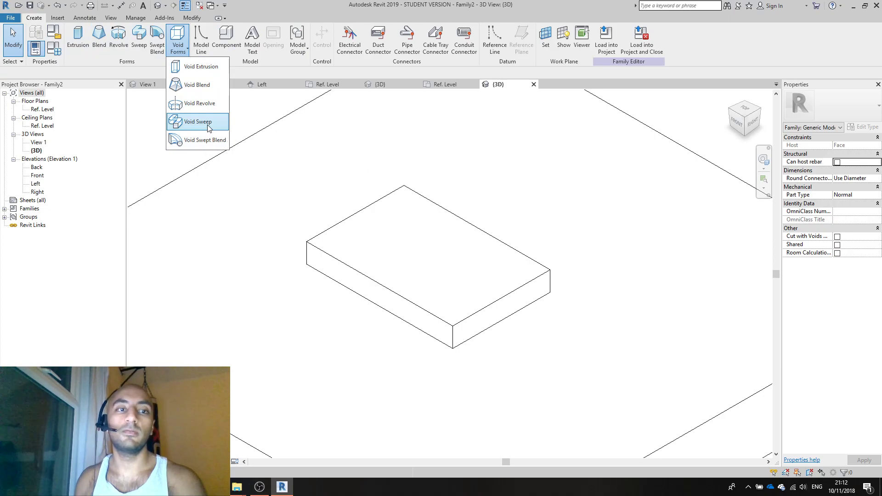
left_click(198, 122)
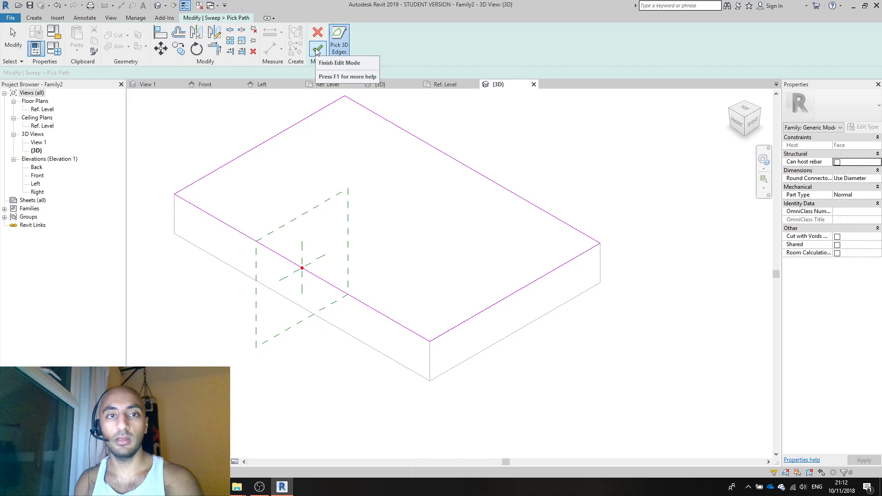
left_click(317, 48)
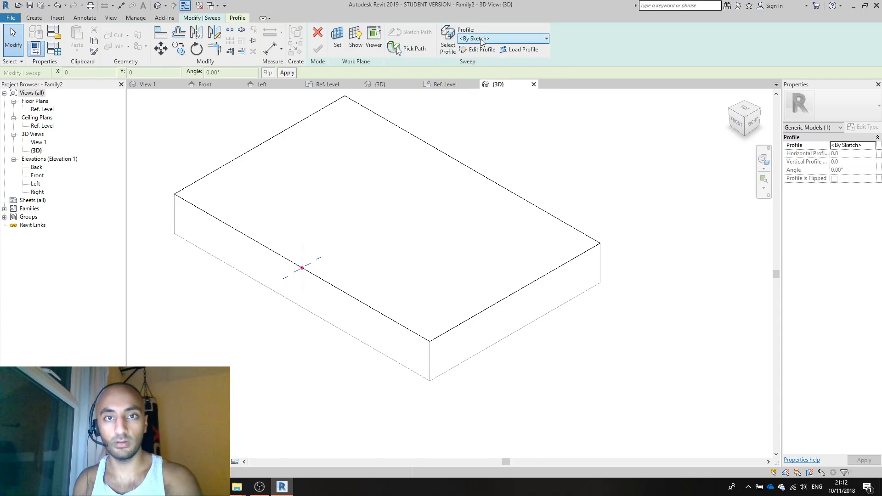
left_click(480, 50)
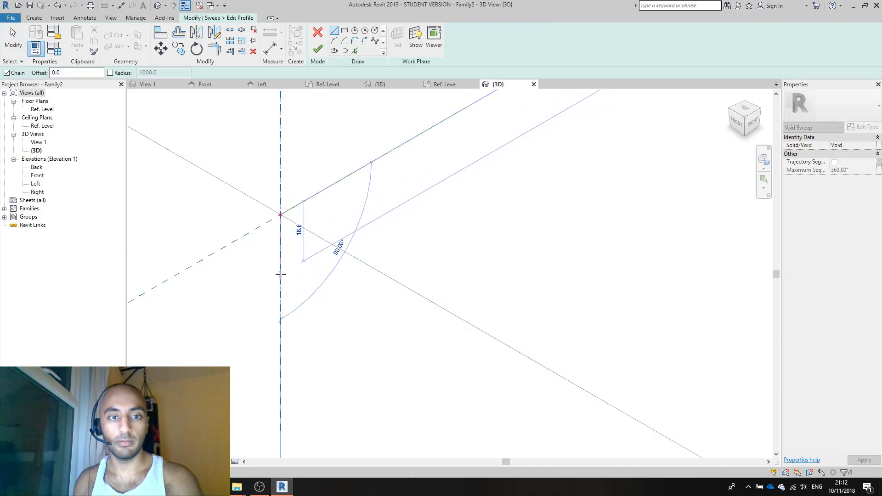
left_click(328, 219)
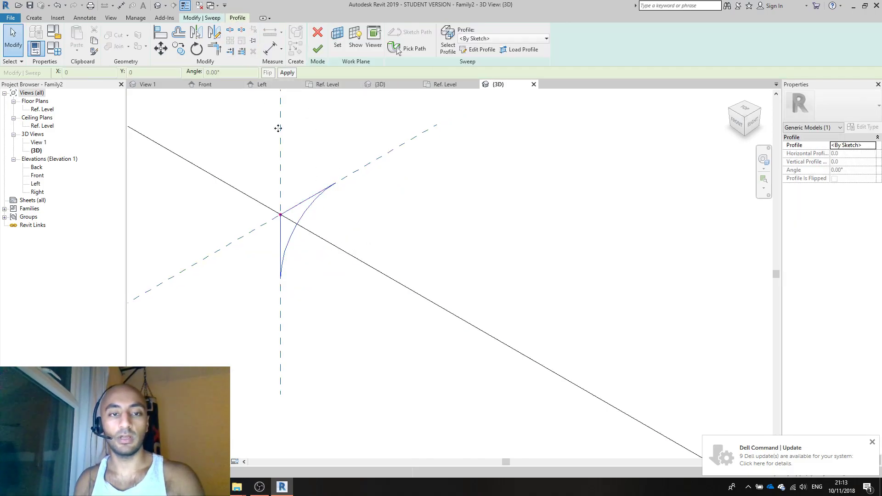
left_click(287, 71)
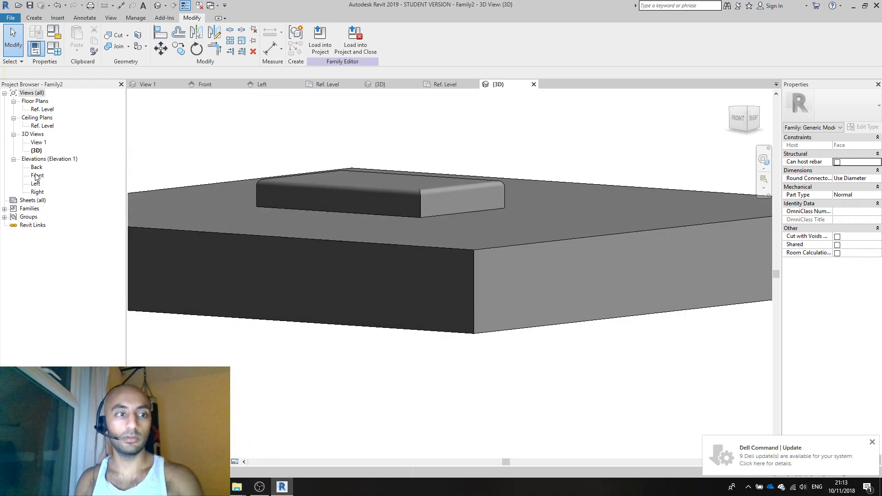
Check the cushion's rounded corners in the Front elevation, then return to 3D in wireframe.
double_click(37, 175)
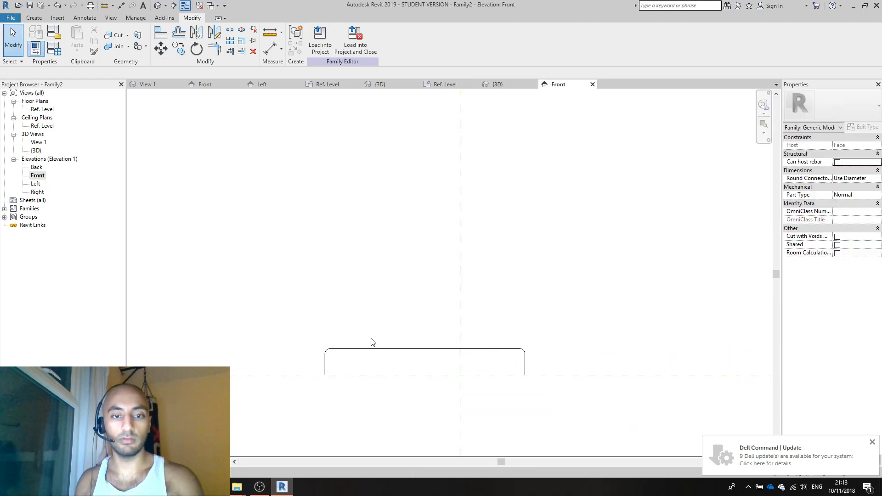
left_click(423, 360)
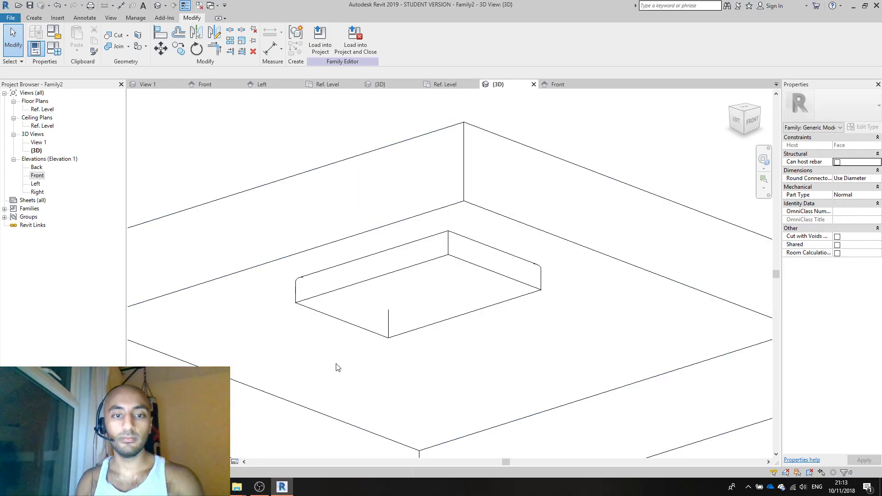
mouse_move(399, 365)
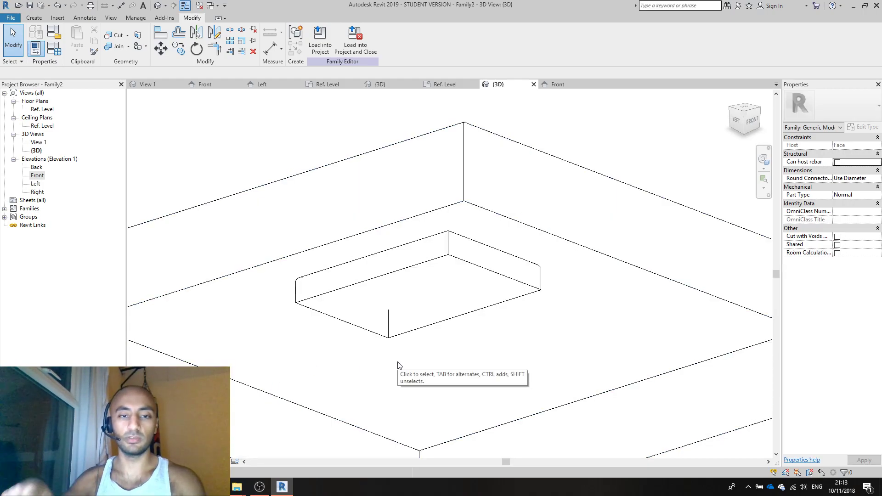
Select the void sweep and reopen it with Edit Sweep to soften the edges all round.
left_click(385, 330)
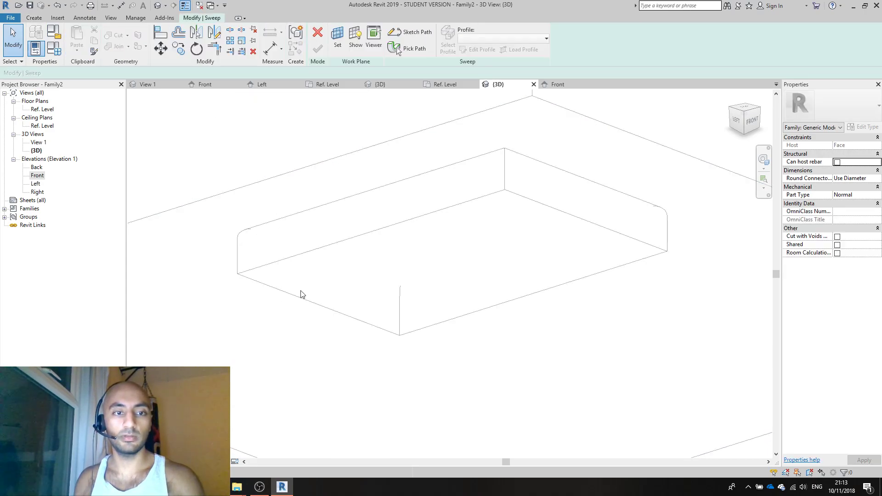
left_click(415, 47)
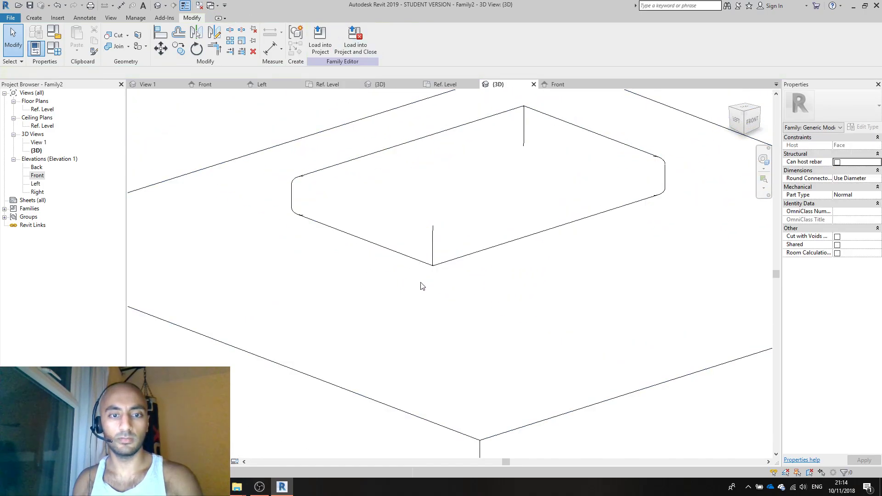
Assign Leather, Dark Brown from AEC Materials > Fabric to the cushion block.
left_click_drag(423, 286, 564, 294)
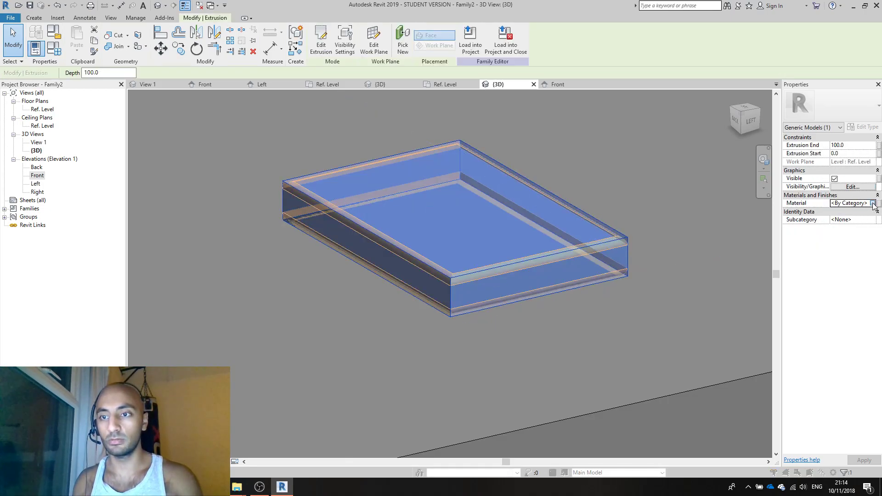
left_click(874, 203)
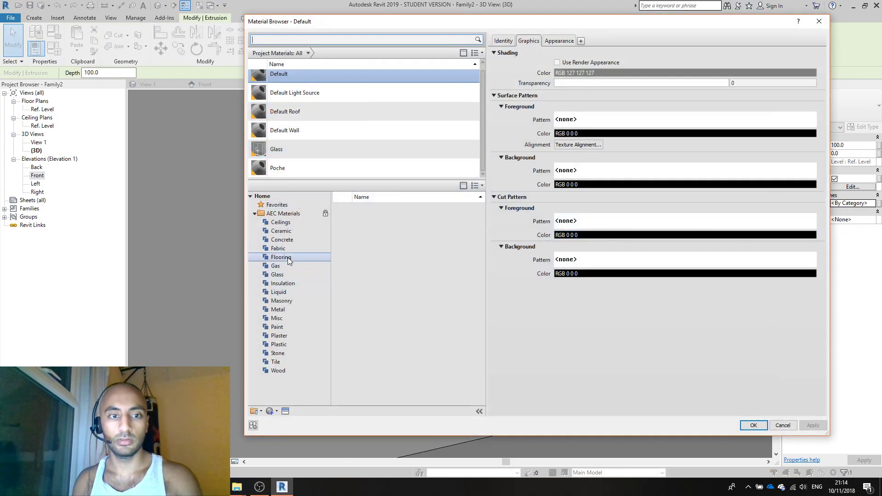
left_click(278, 248)
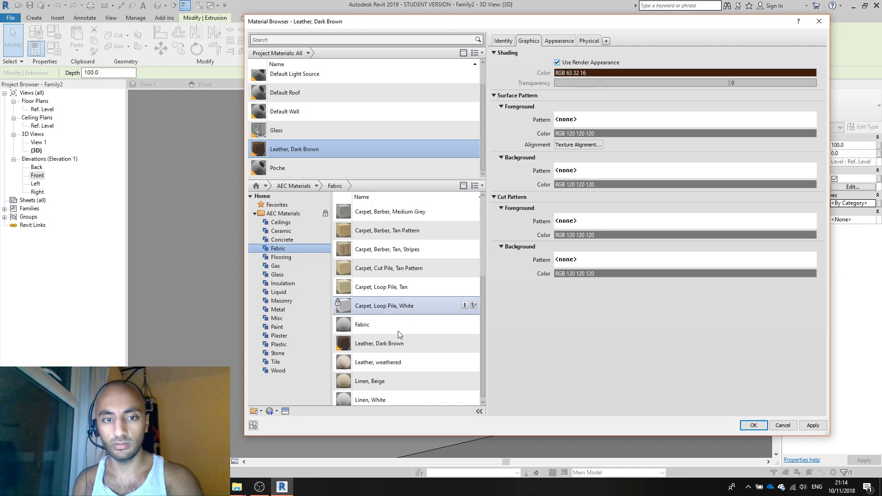
left_click(559, 40)
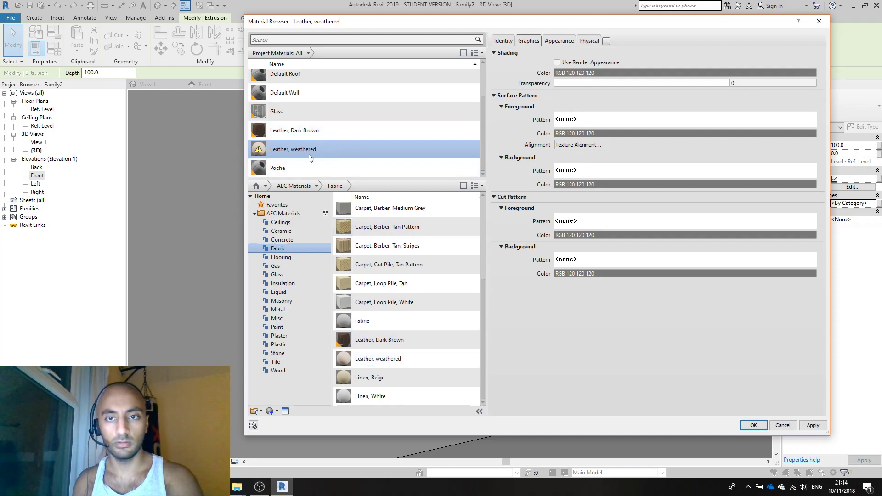
left_click(557, 62)
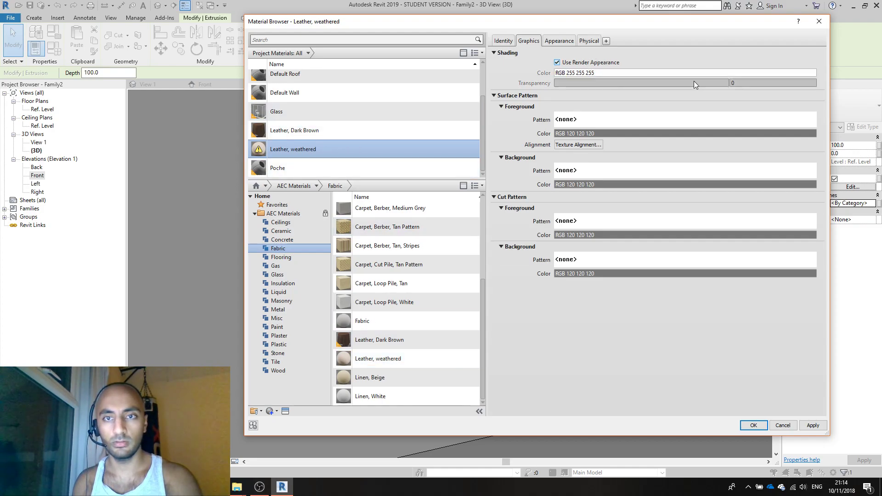
left_click(294, 130)
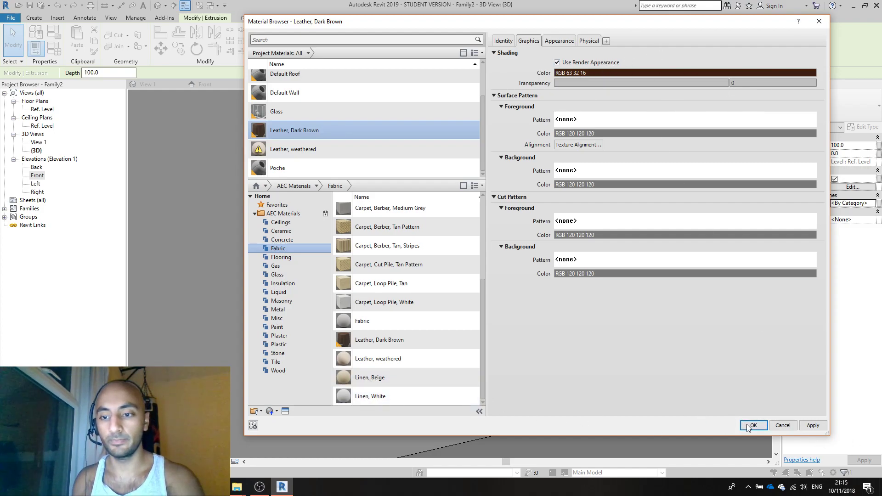
left_click(753, 425)
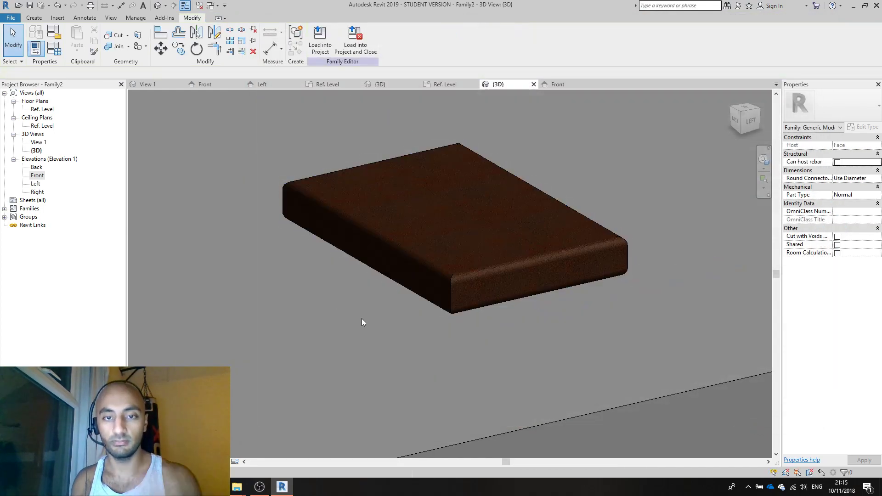
mouse_move(354, 42)
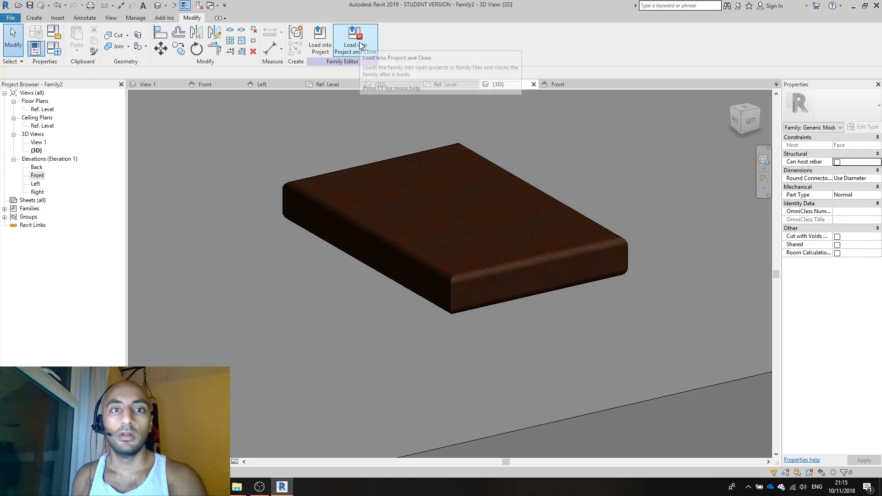
Load the cushion into the sofa family unsaved and place two seat cushions on the base via Place on Face.
left_click(355, 41)
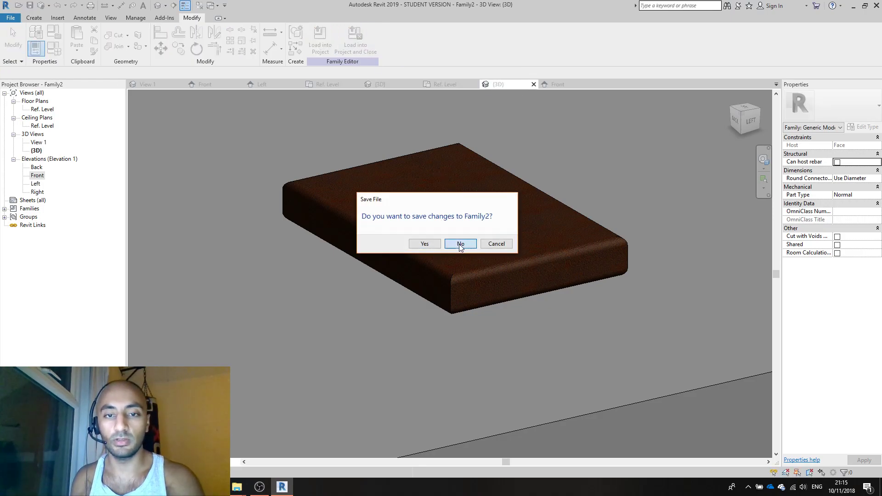
left_click(460, 244)
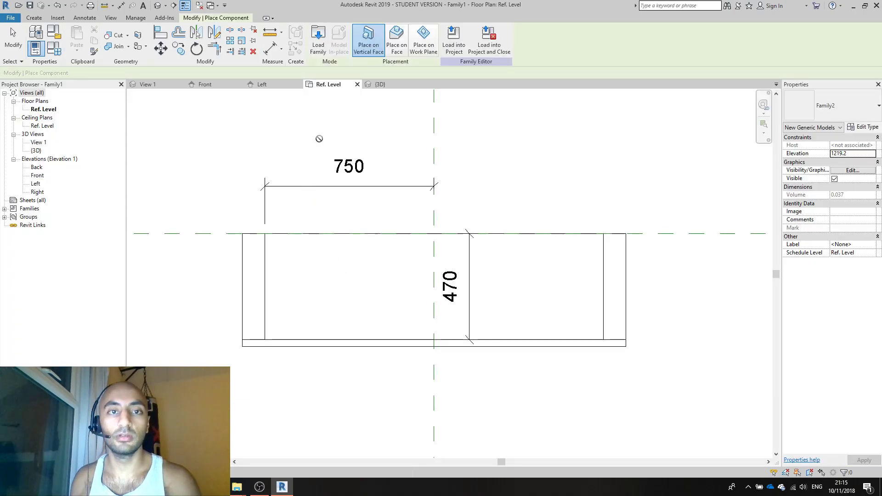
left_click(396, 40)
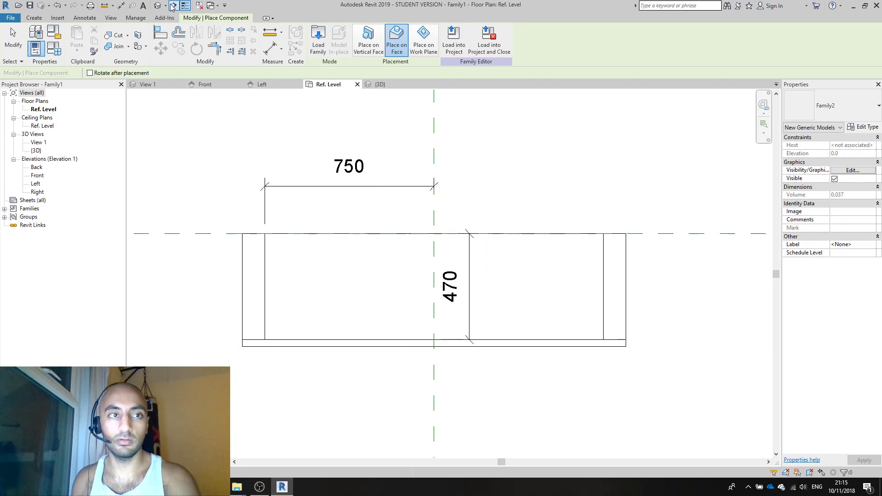
left_click(381, 83)
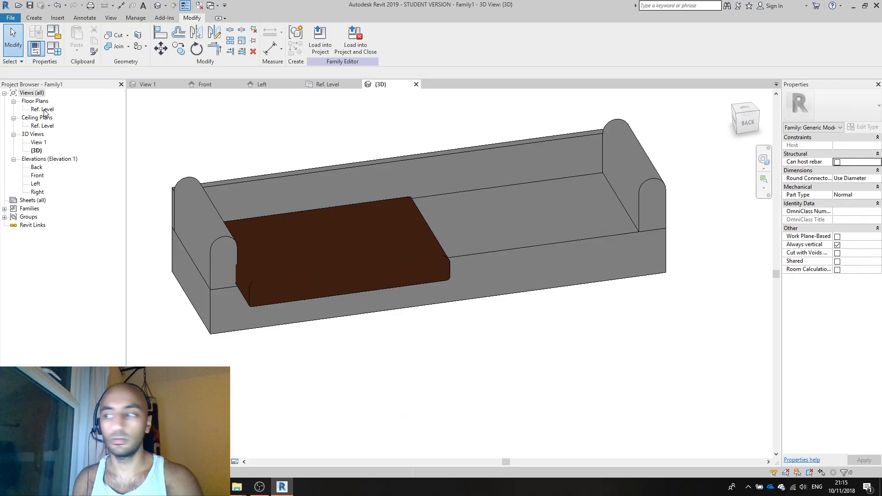
double_click(42, 109)
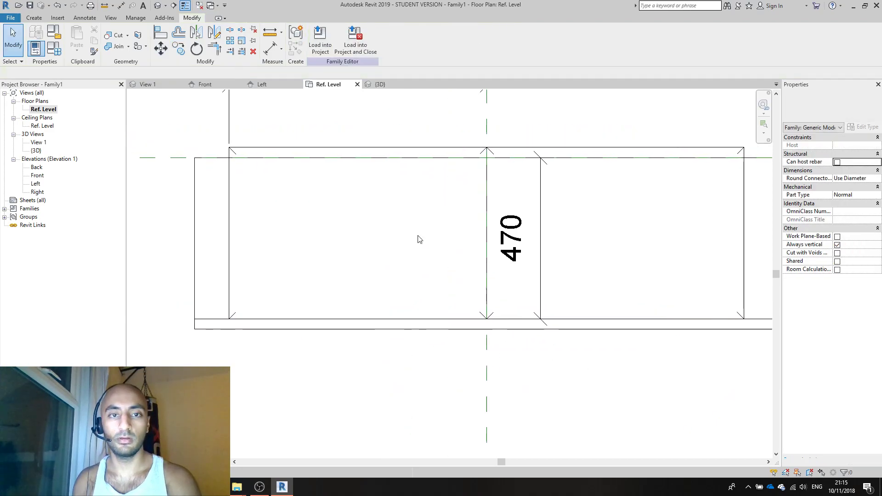
left_click(380, 83)
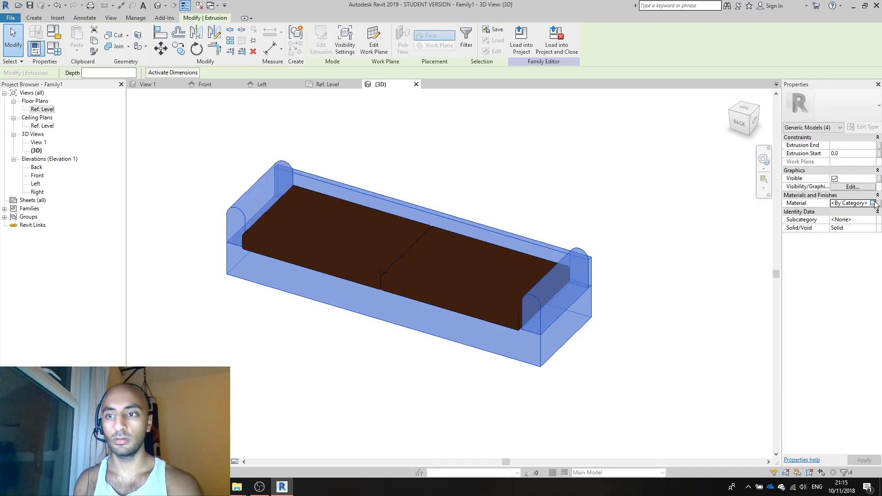
Assign Leather, Dark Brown to the sofa body and armrests in the Material Browser.
left_click(874, 204)
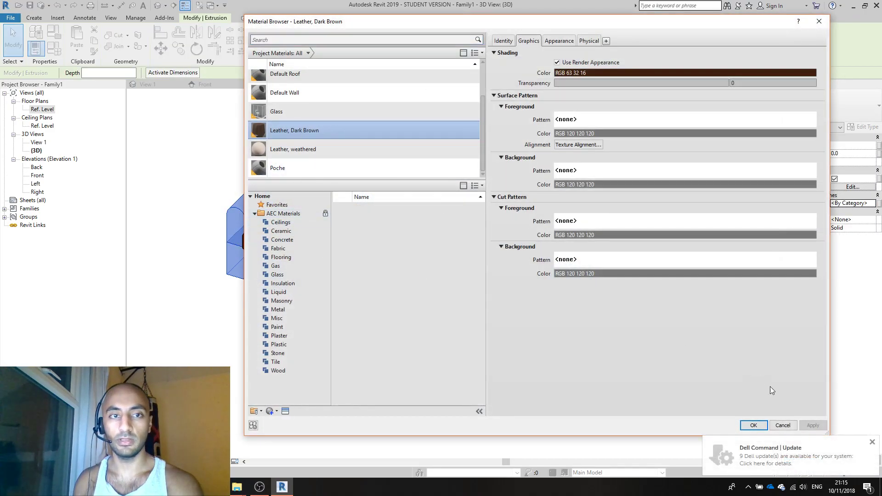
left_click(754, 425)
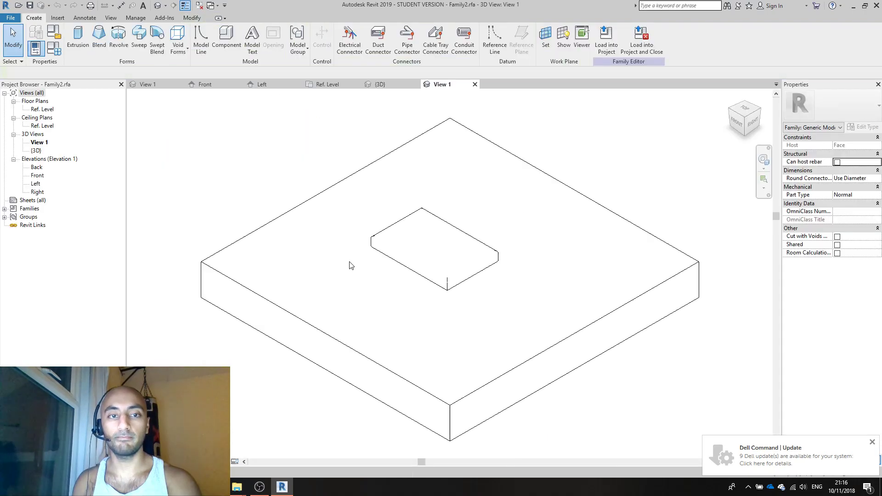
Save the cushion family to the Desktop as 'cusuion 2'.
left_click(10, 17)
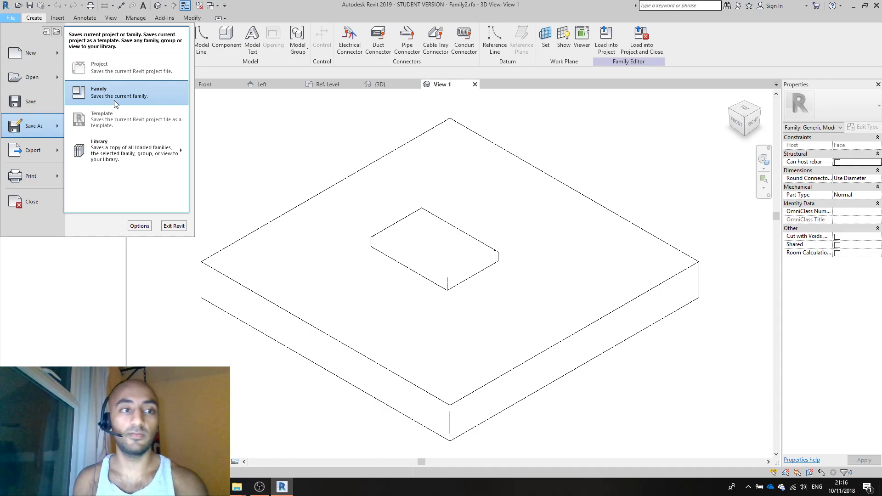
left_click(98, 91)
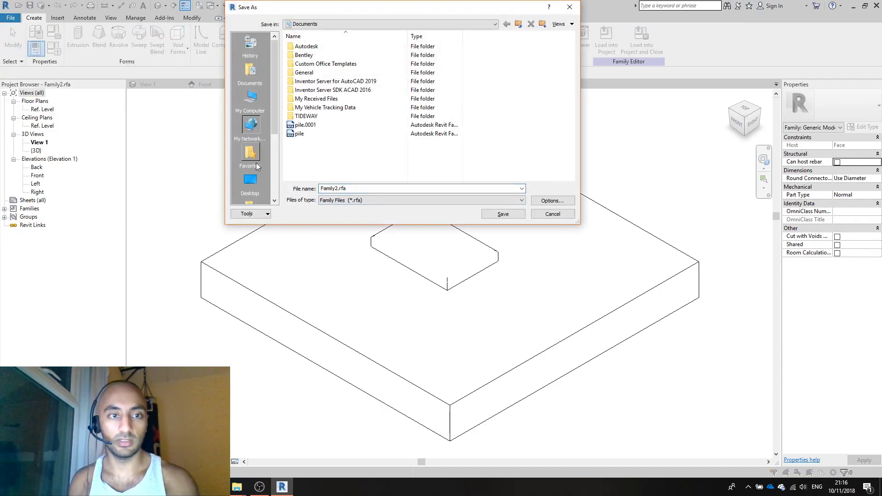
left_click(250, 183)
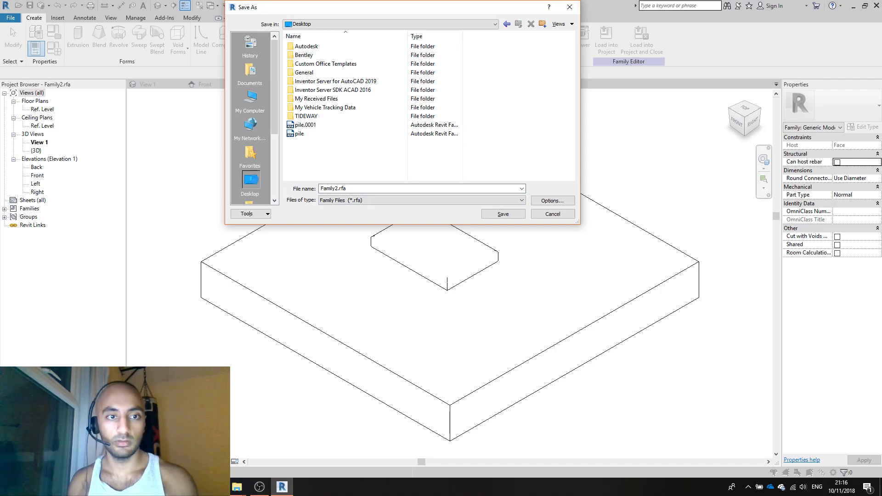
left_click(249, 125)
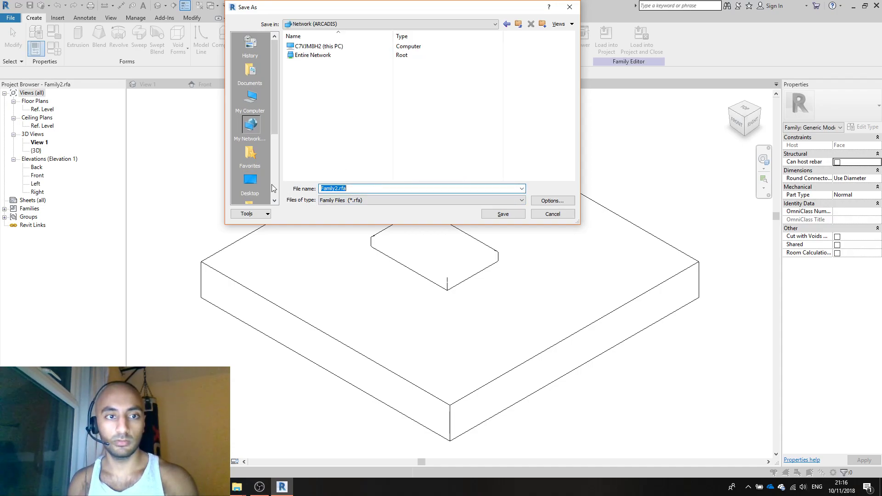
left_click(250, 182)
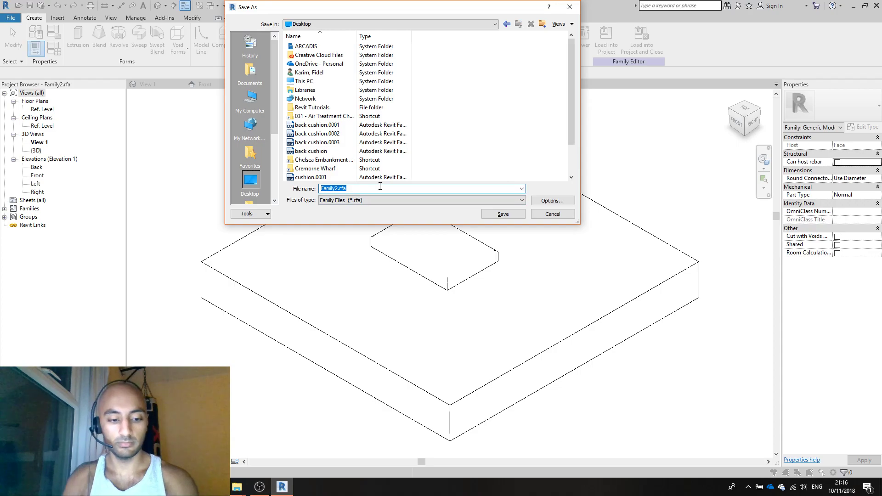
type("cusuo")
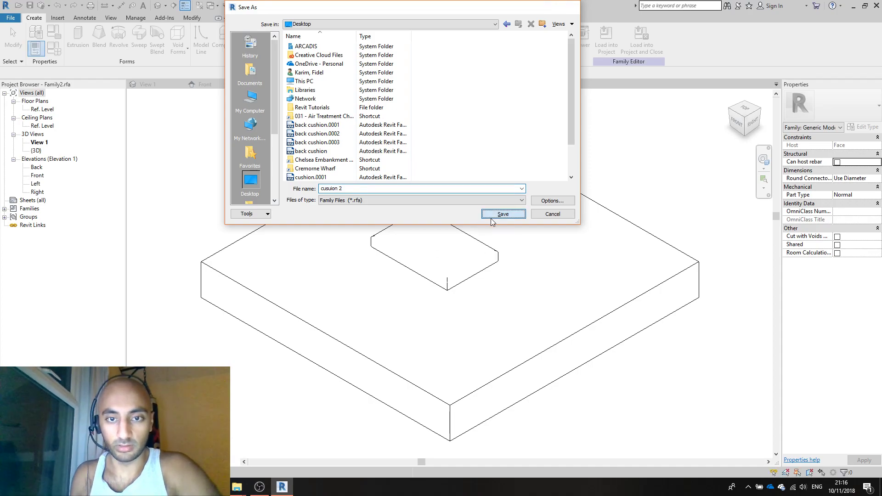
left_click(503, 214)
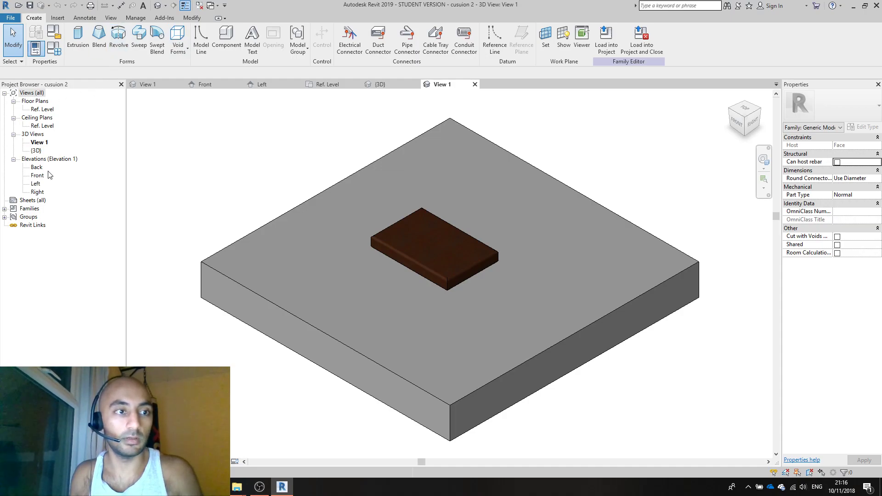
Stretch the cusuion 2 extrusion outline's top edge in the Ref. Level plan to elongate the cushion.
double_click(42, 109)
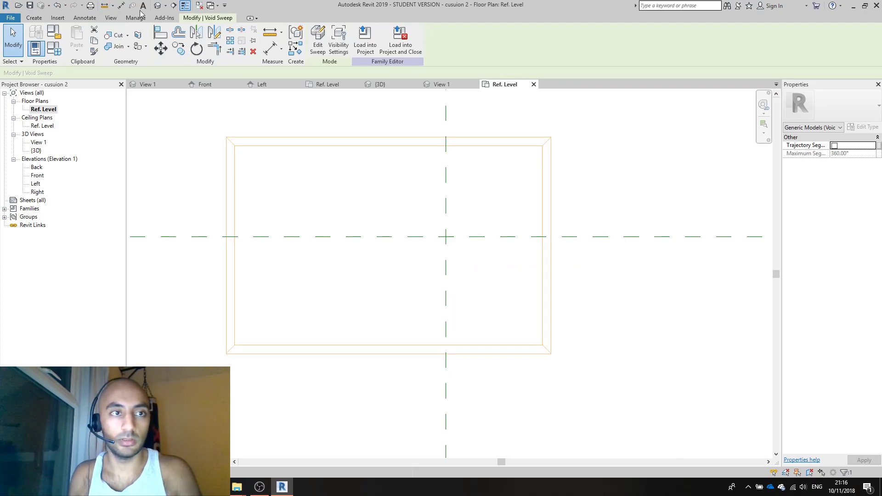
left_click(380, 83)
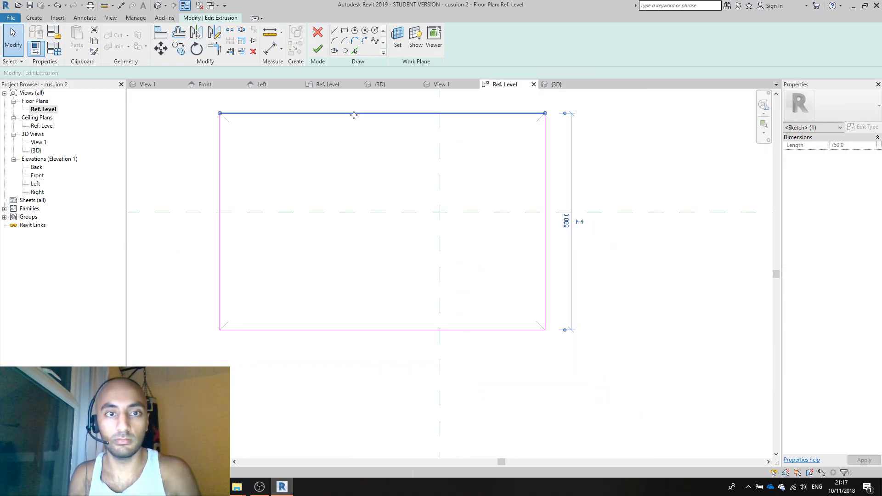
left_click_drag(355, 114, 360, 165)
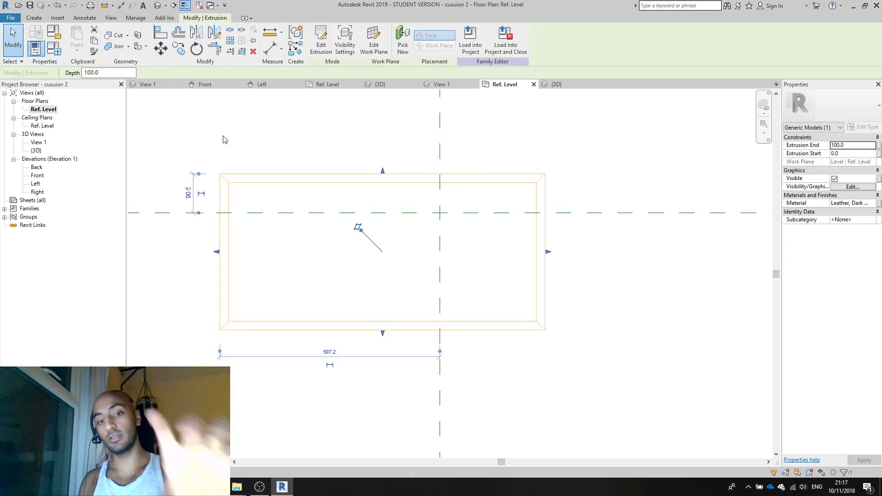
left_click(556, 83)
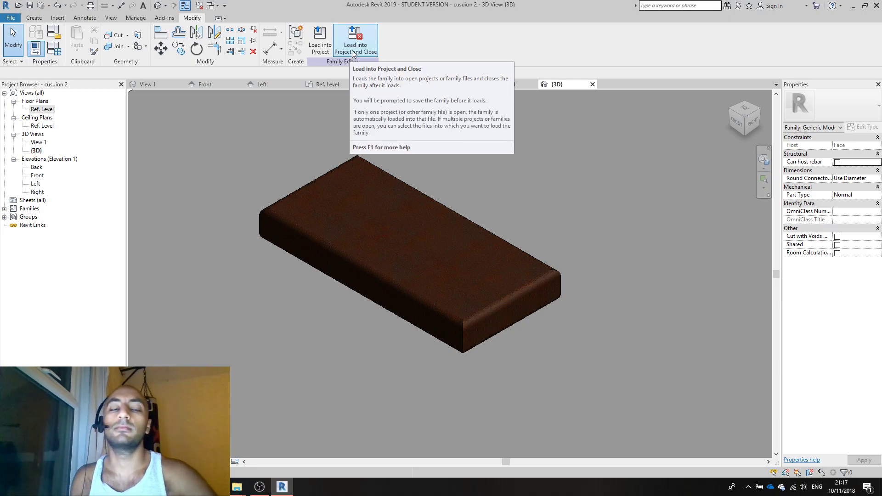
Save and load cusuion 2 into the sofa family, placing one on a face as a back cushion.
left_click(355, 41)
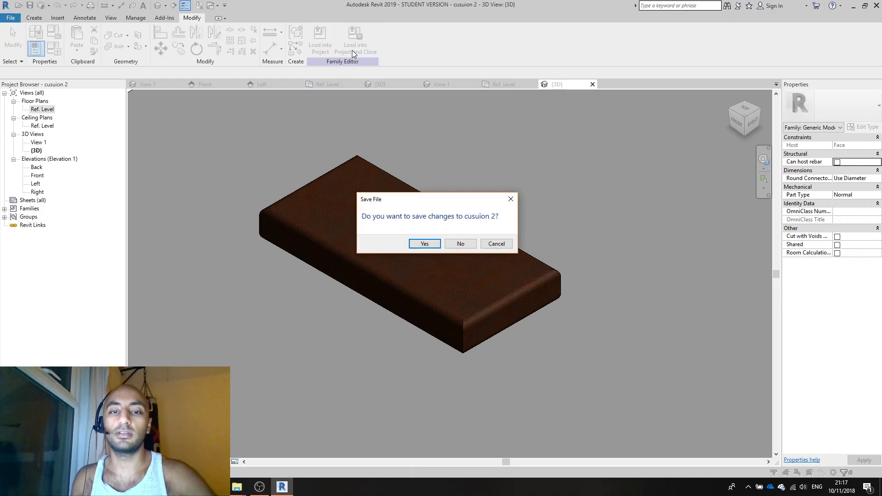
mouse_move(425, 244)
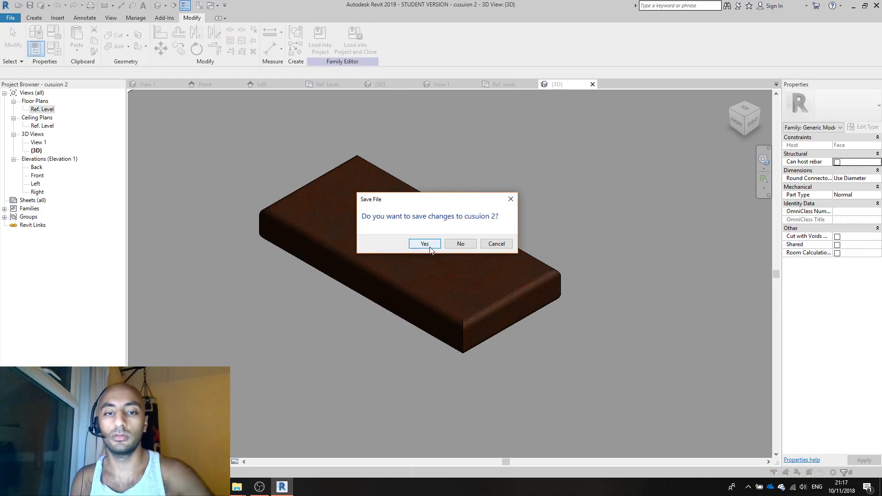
left_click(424, 243)
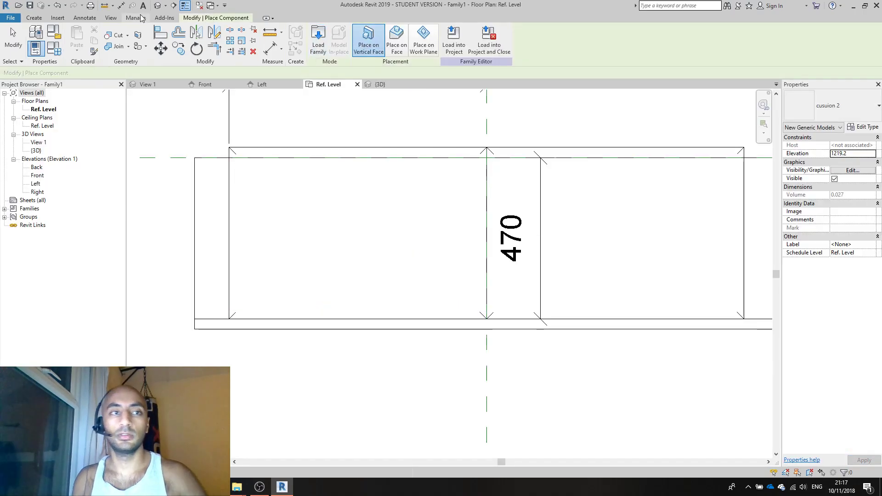
left_click(396, 39)
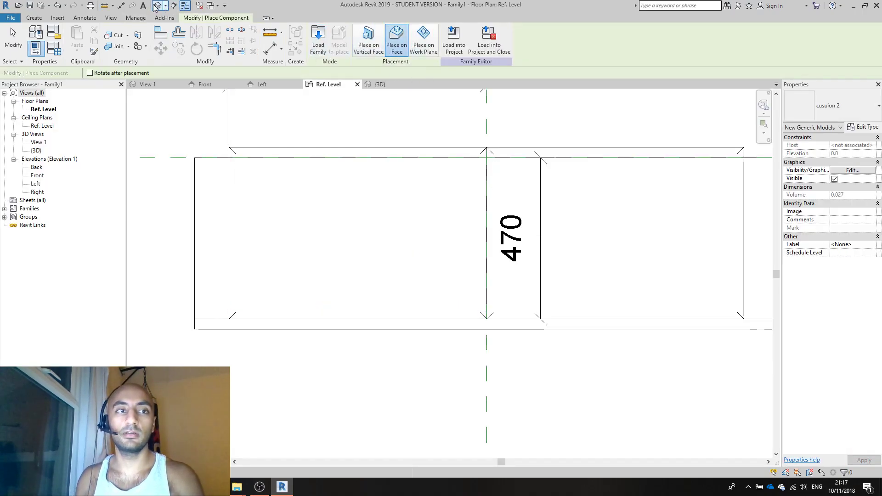
left_click(380, 84)
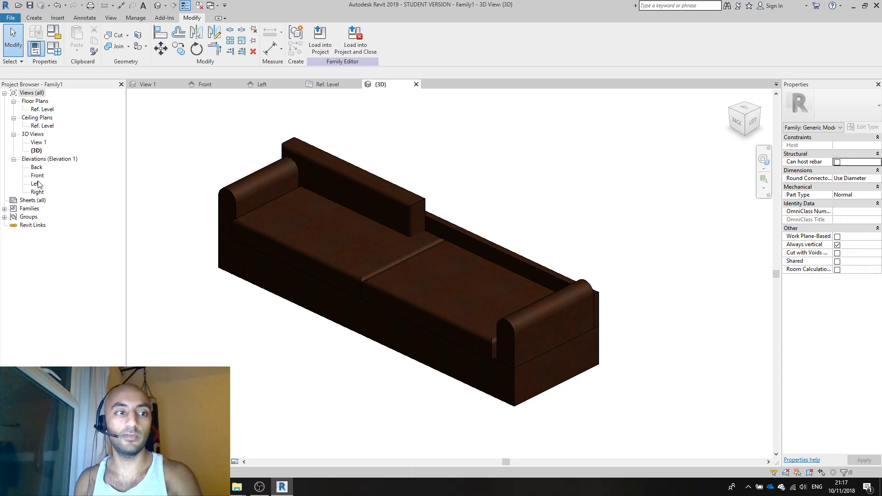
Raise the back cushion's Elevation in the Front view so it sits on the seat against the back.
left_click(36, 175)
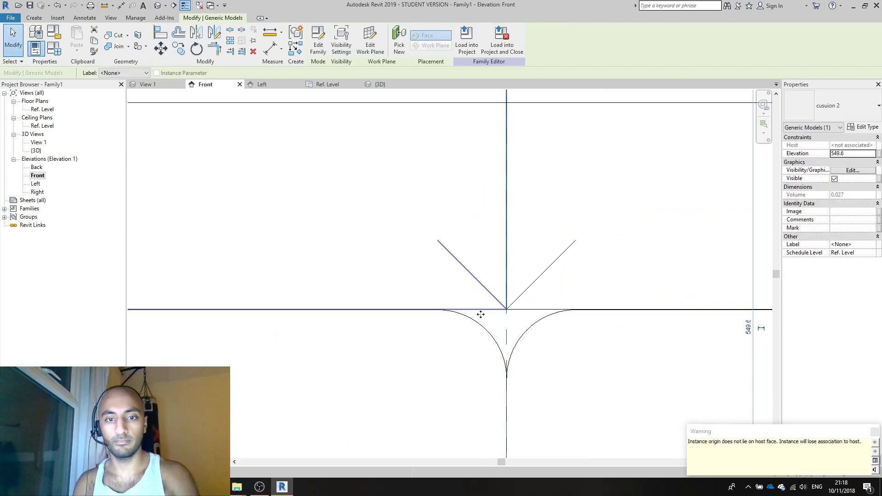
left_click(341, 39)
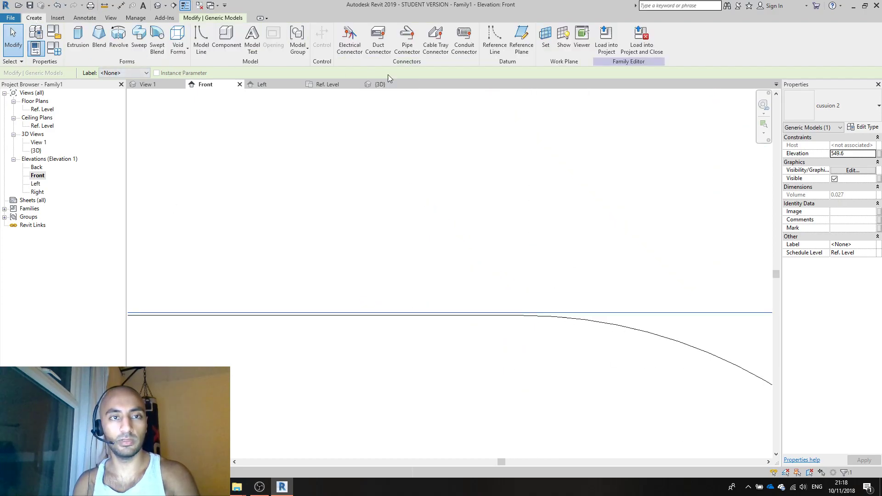
left_click(494, 39)
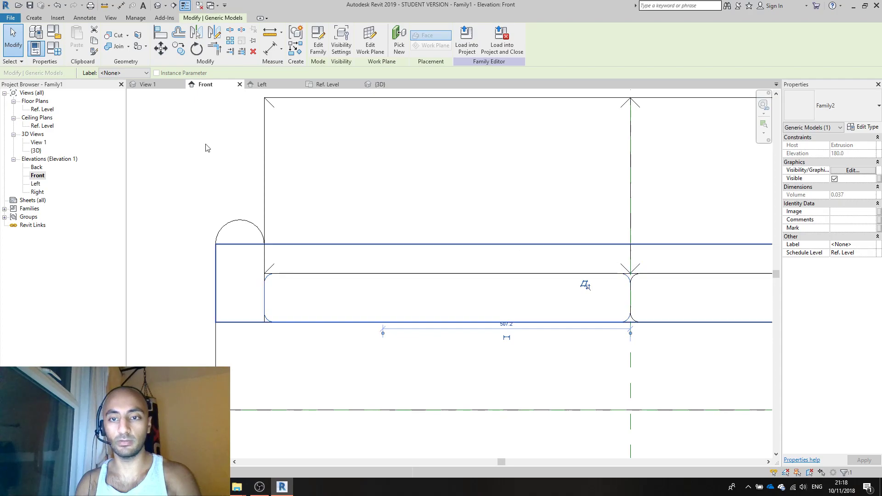
left_click(379, 84)
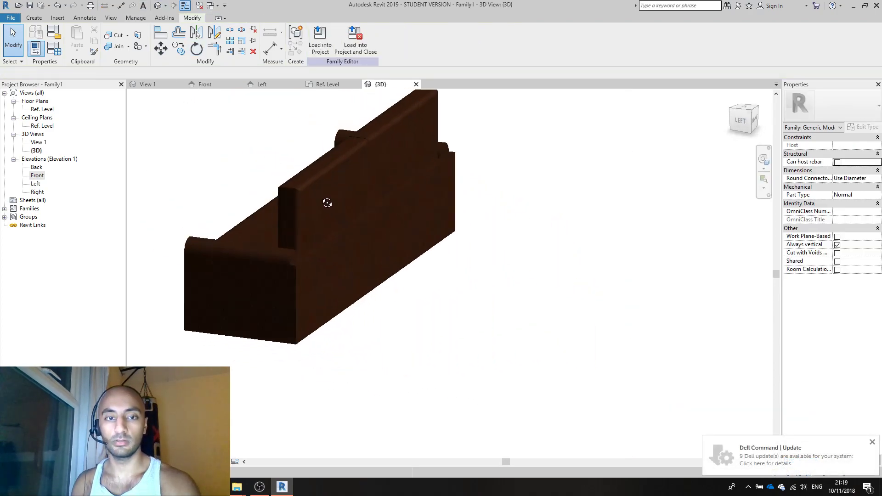
Finish the edited cusuion 2 outline and reload it, replacing the existing cushion in the sofa family.
left_click_drag(327, 202, 489, 231)
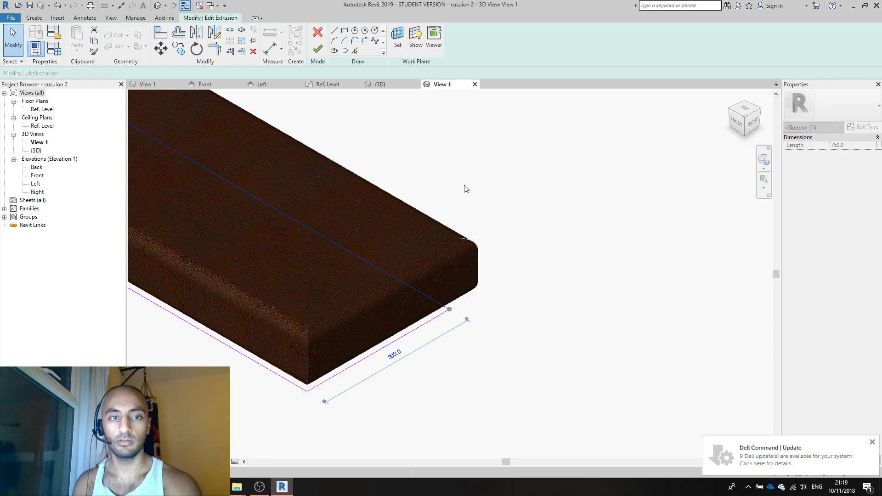
left_click(317, 32)
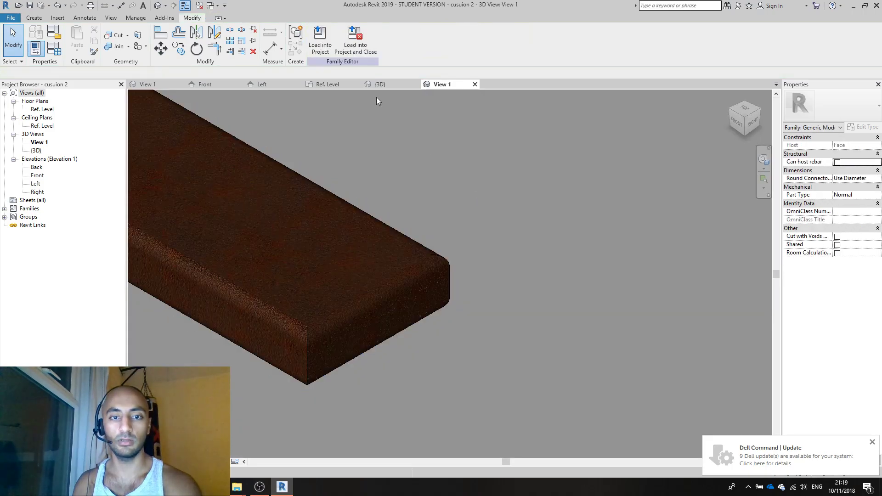
left_click(319, 43)
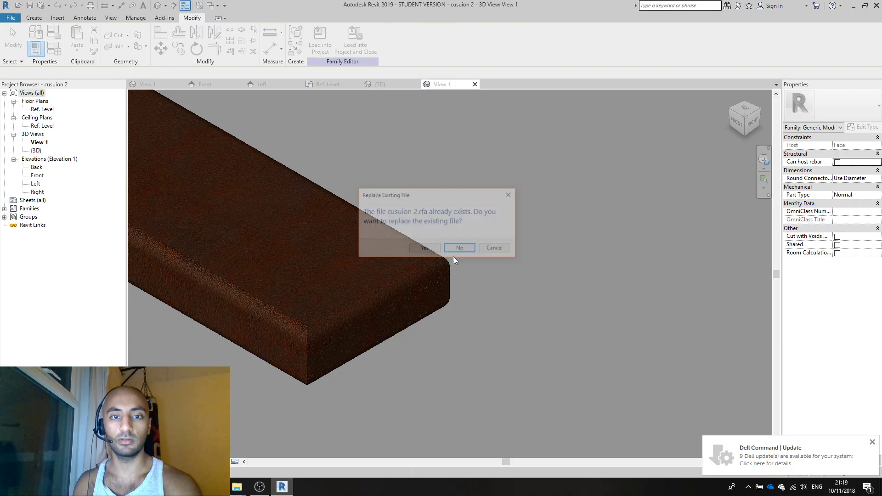
left_click(423, 247)
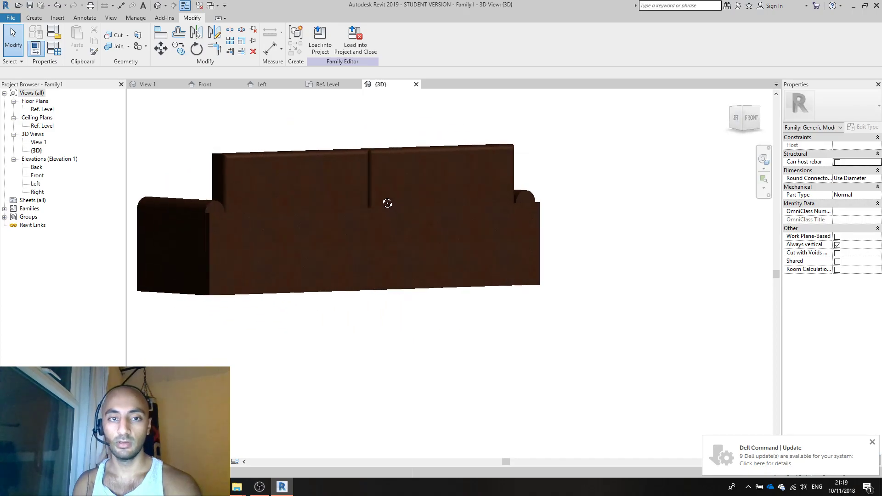
left_click_drag(387, 203, 523, 243)
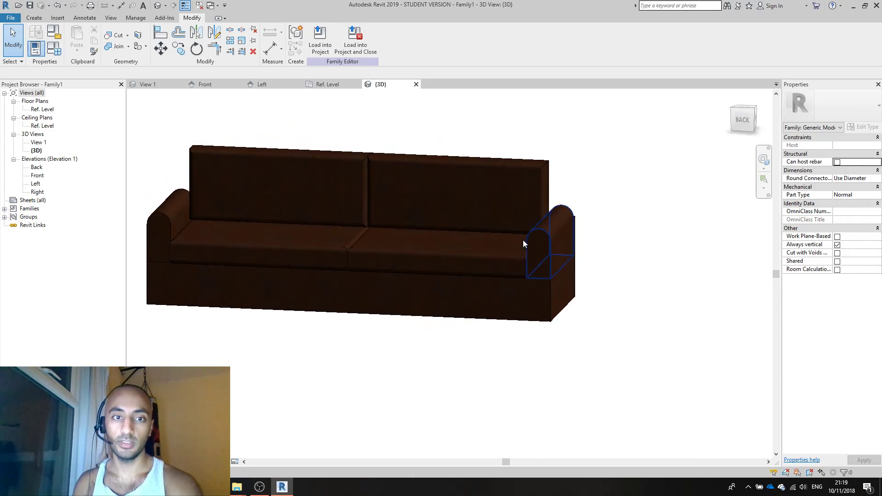
left_click_drag(523, 243, 555, 256)
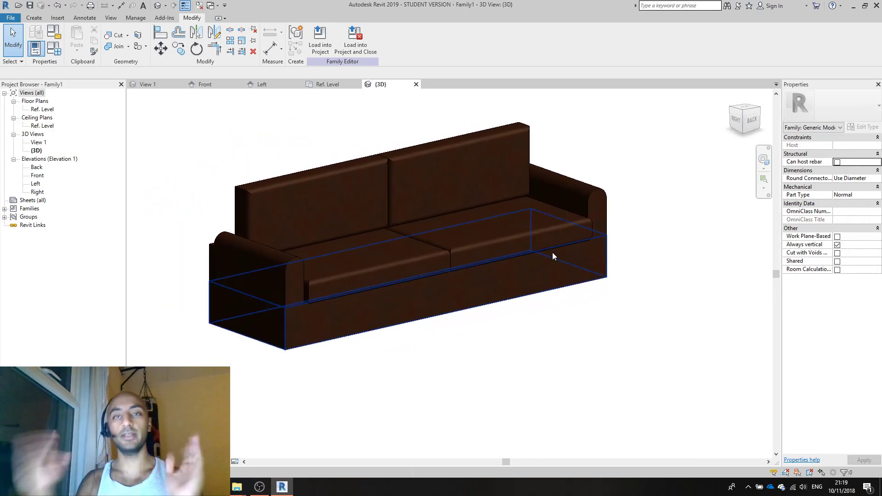
mouse_move(554, 256)
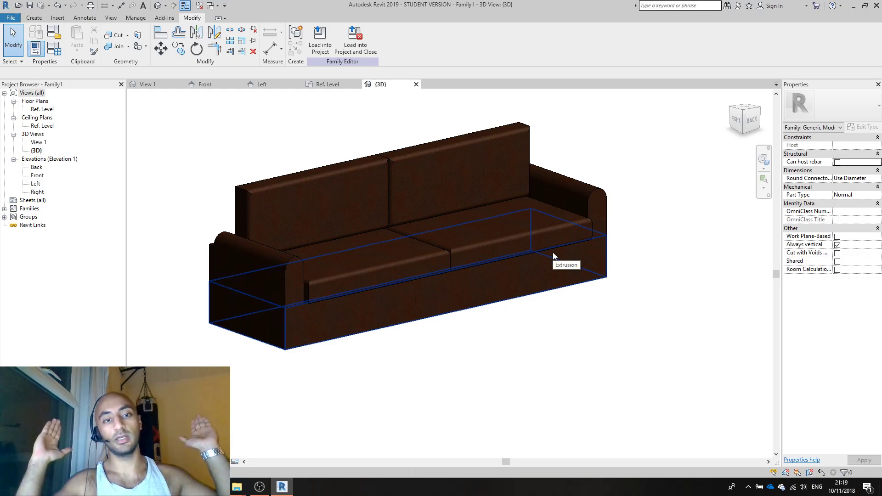